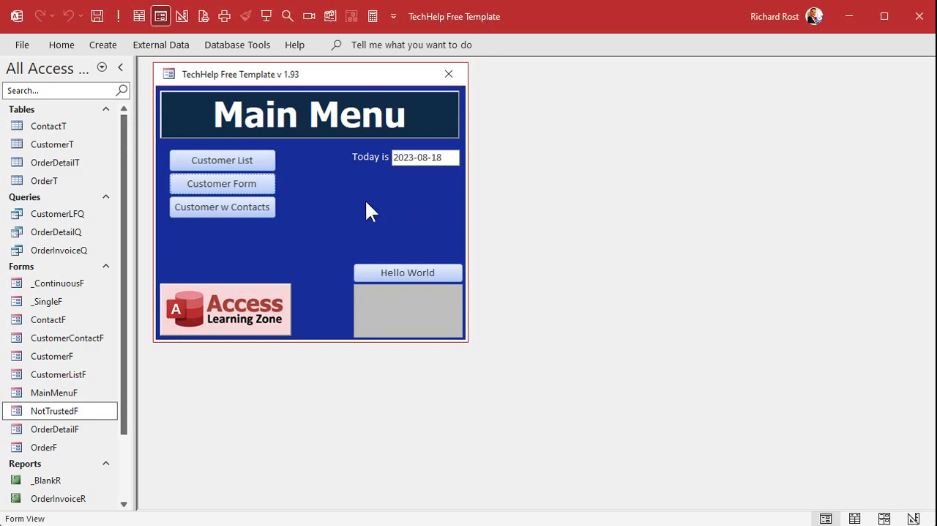
mouse_move(222, 183)
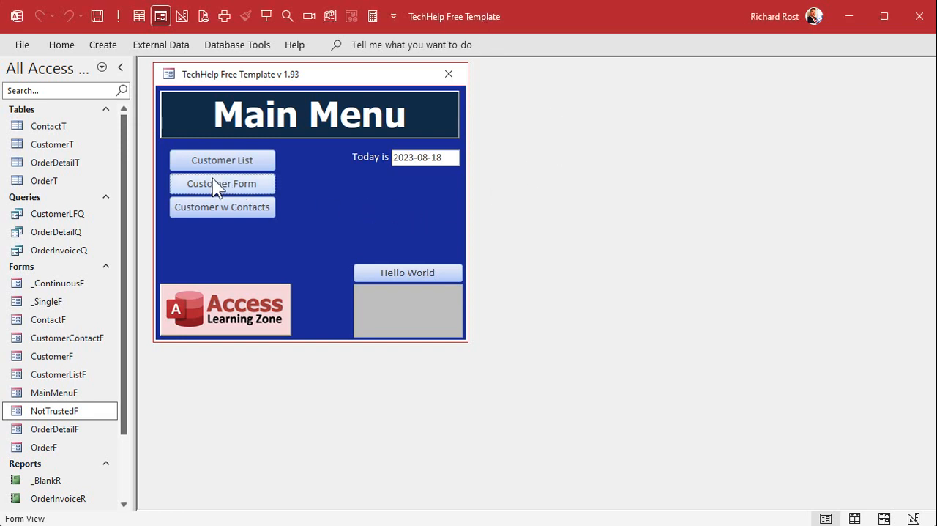
- Name the Copy FN button CopyFNBtn and start building its click event
click(223, 183)
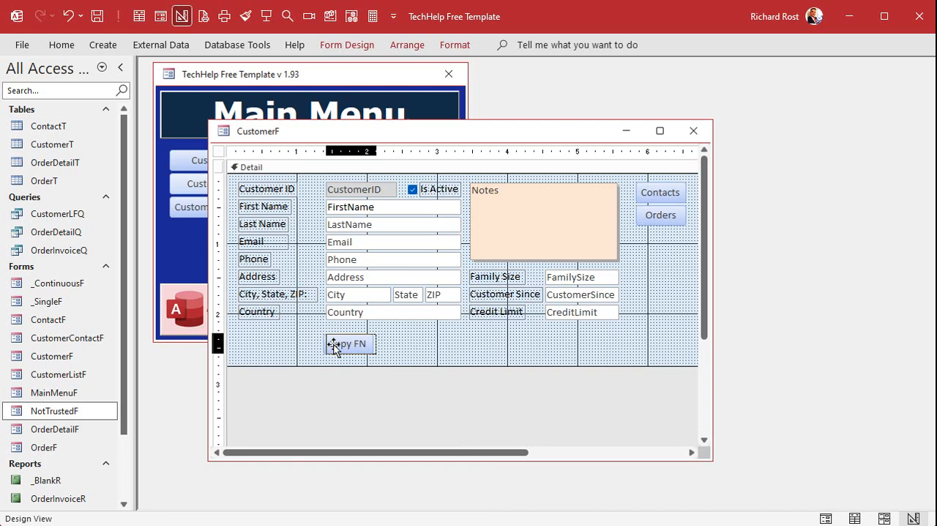
click(350, 343)
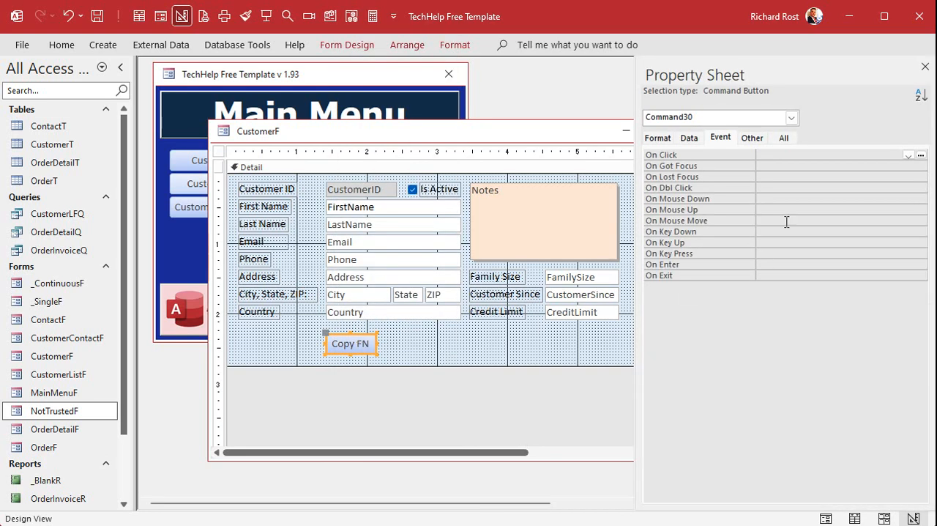
click(783, 138)
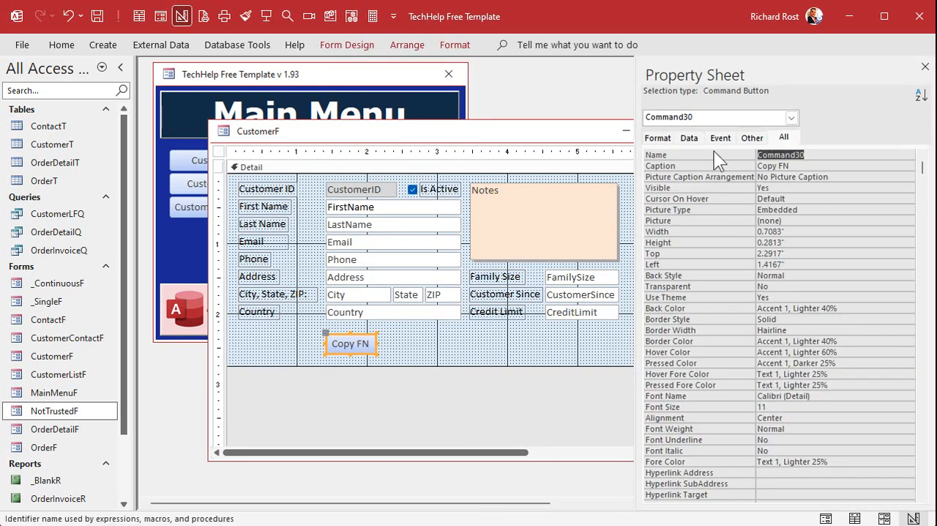
text(CopyFNBtn)
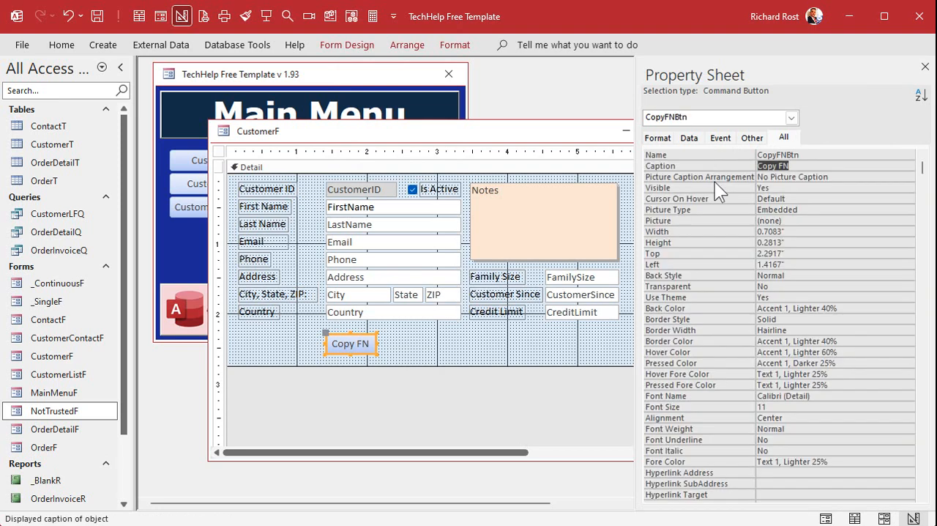
right_click(350, 343)
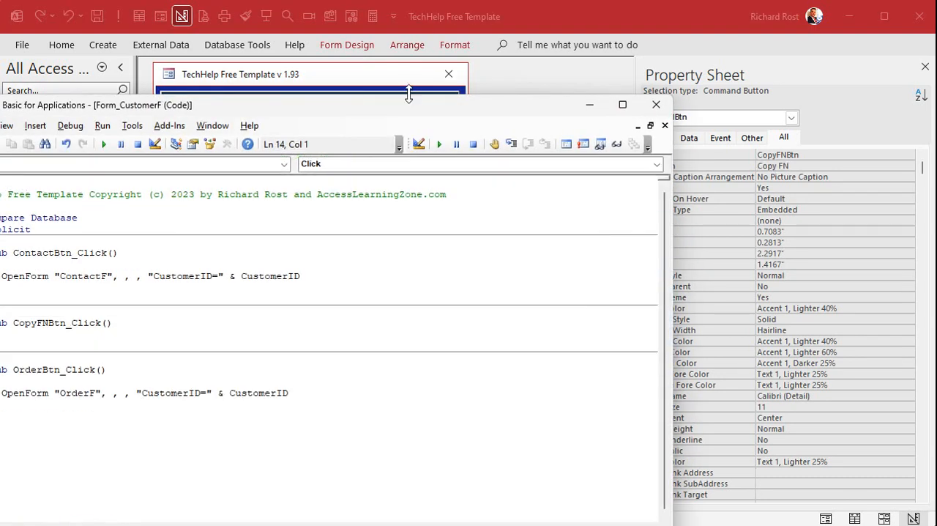
- Write FirstName.SetFocus as the first line of CopyFNBtn_Click
click(621, 104)
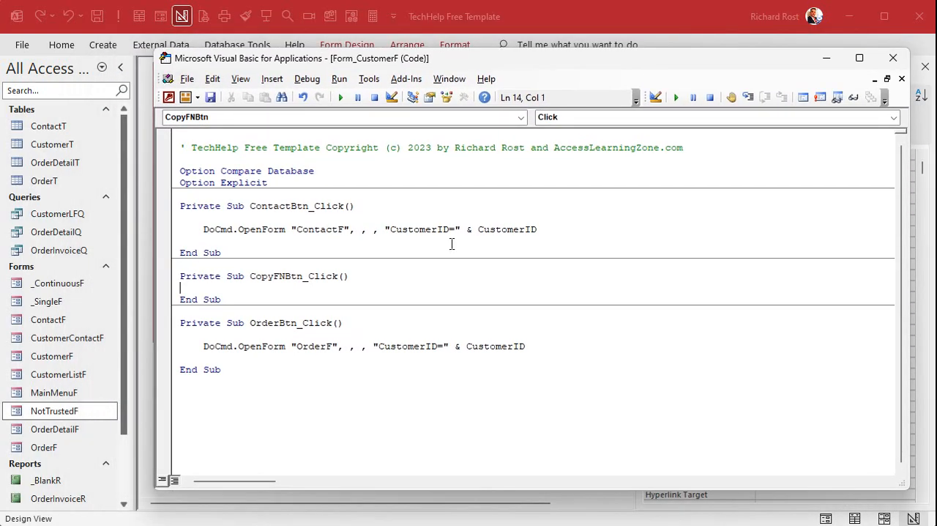
key(enter)
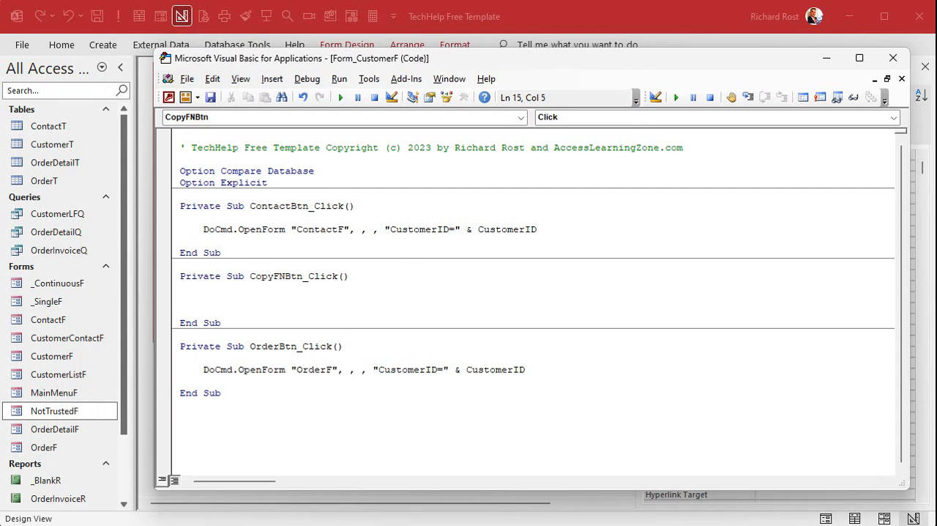
click(203, 299)
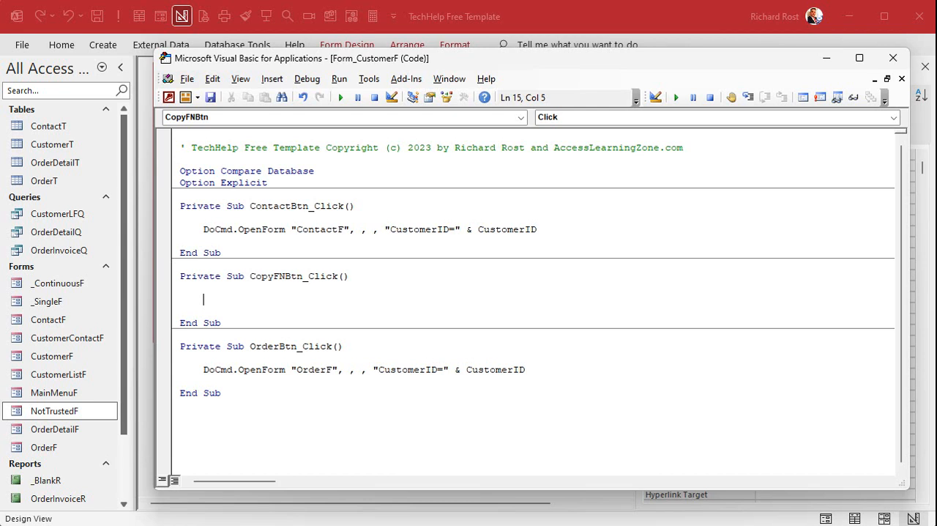
text(f)
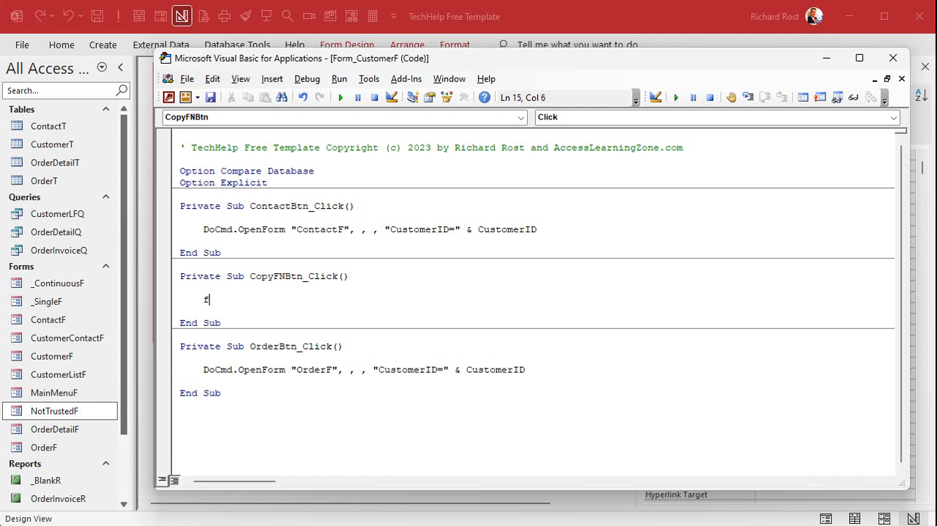
text(irstname.s)
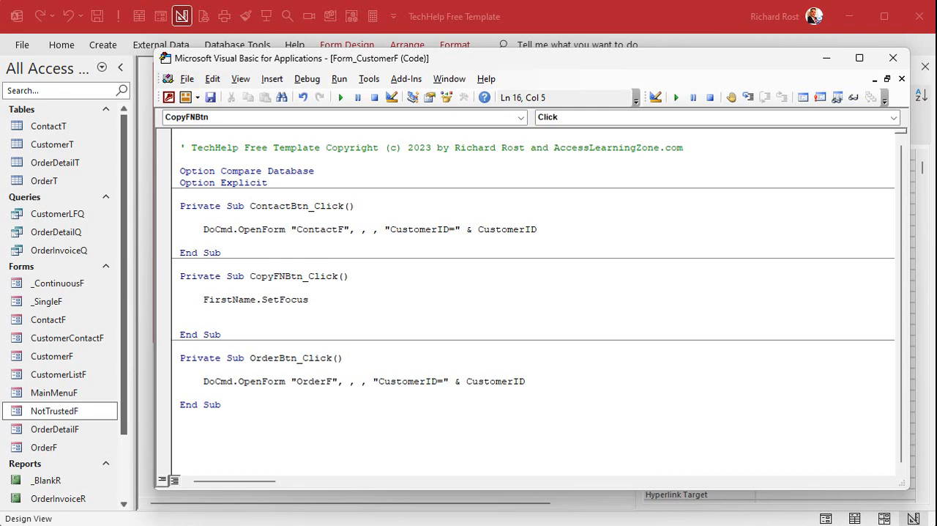
key(enter)
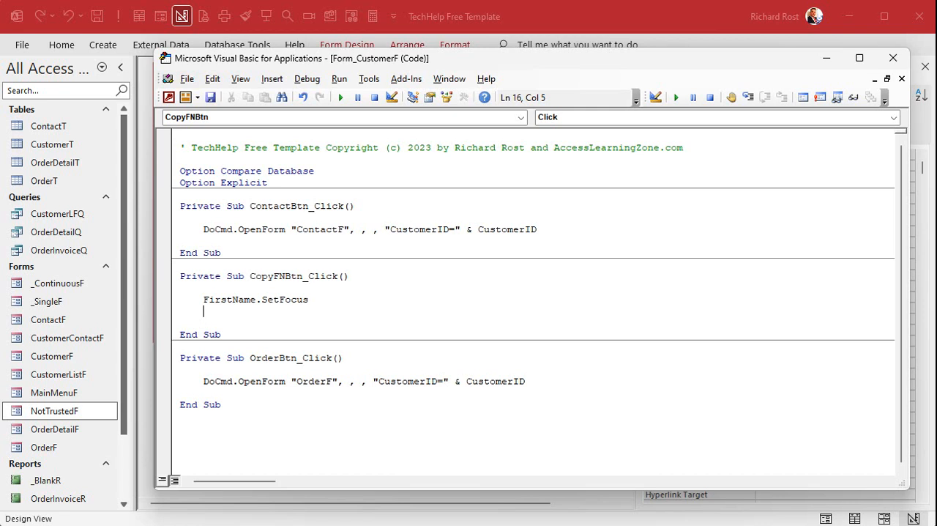
- Add DoCmd.RunCommand acCmdCopy on the next line
text(docmd)
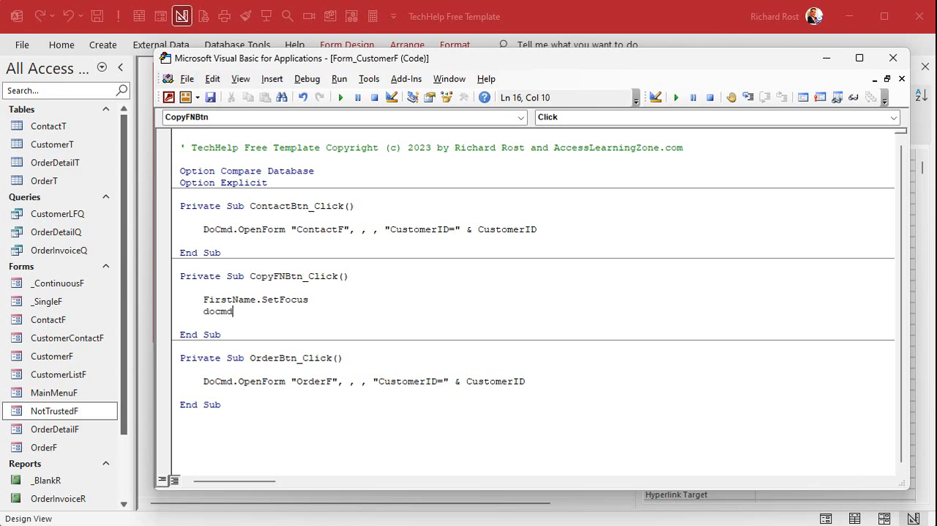
text(.runcomm)
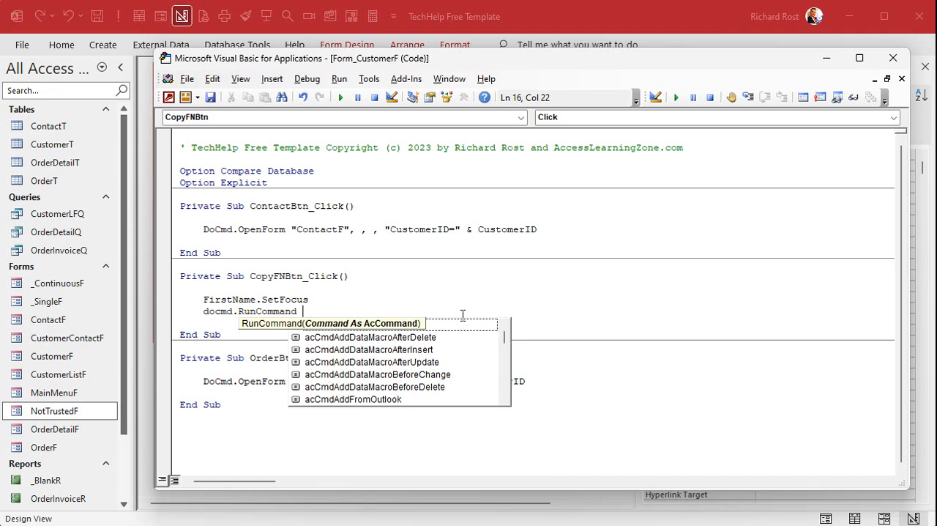
text(acc)
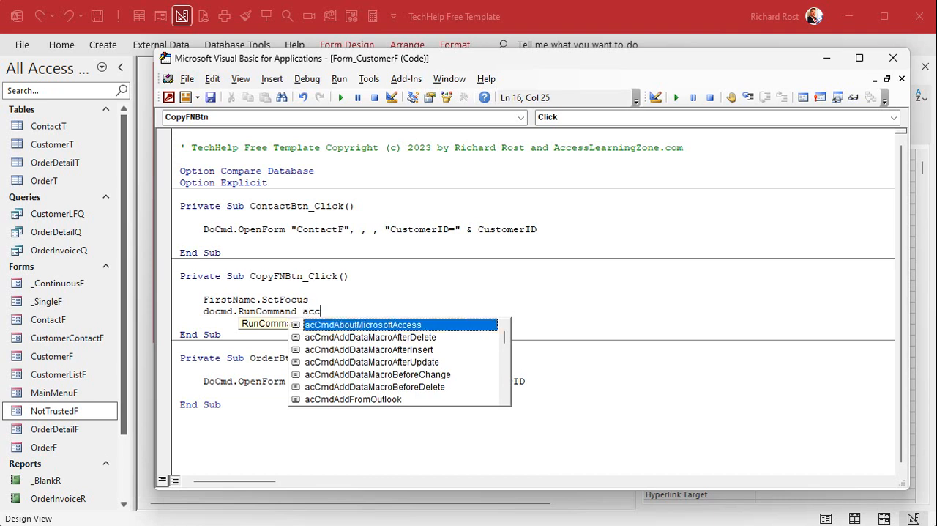
text(mdcopy)
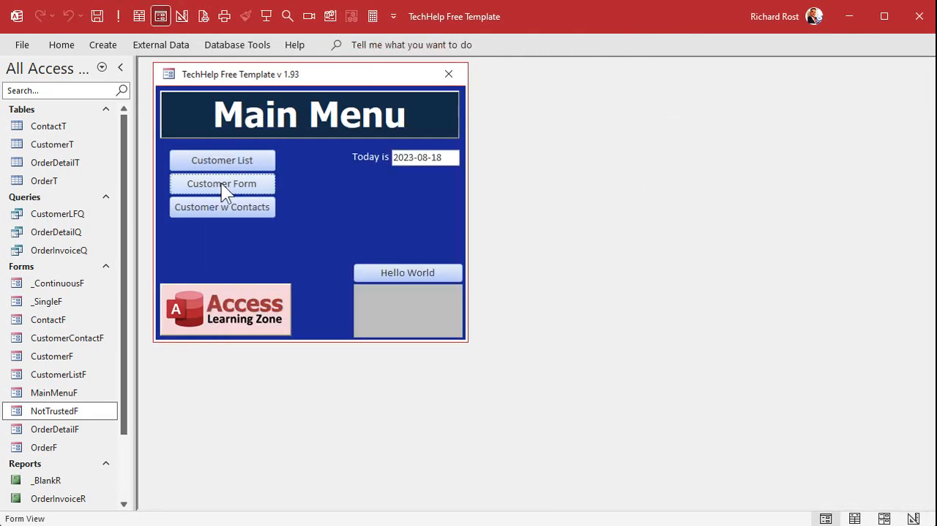
- Test Copy FN on the customer form, pasting the first name into Country
click(223, 183)
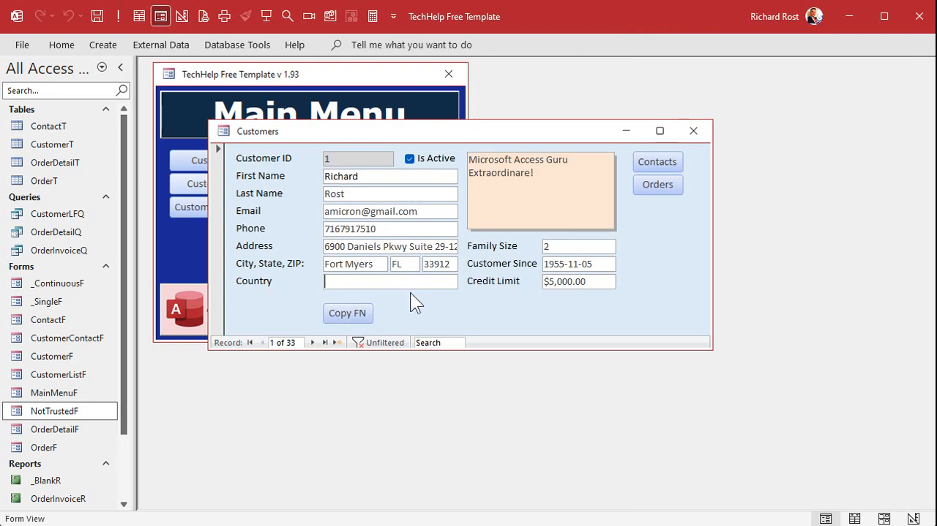
click(348, 314)
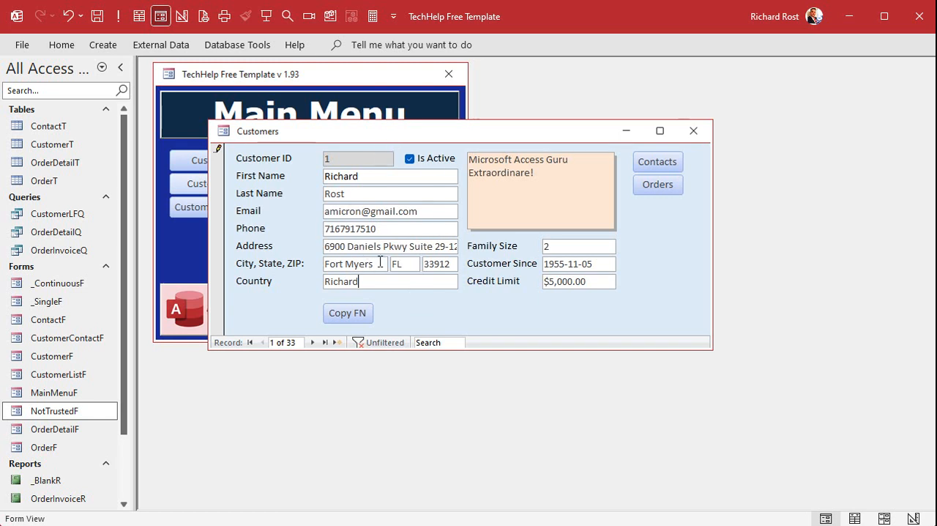
mouse_move(530, 325)
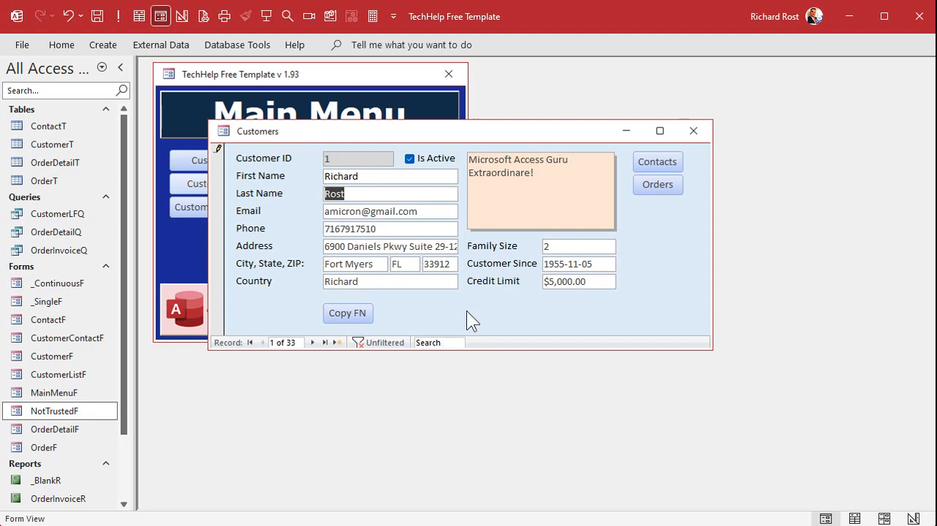
click(180, 14)
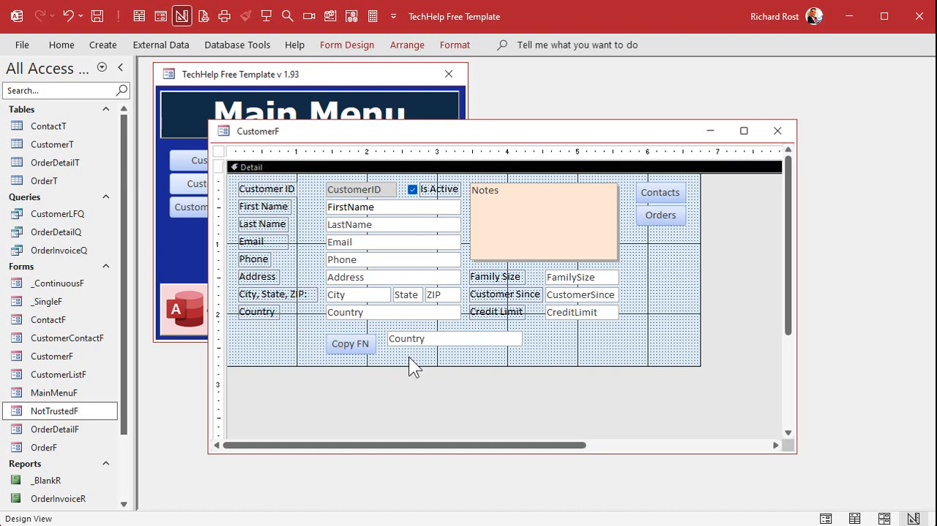
- Add a text box named CopyBlock beside the Copy FN button
click(452, 338)
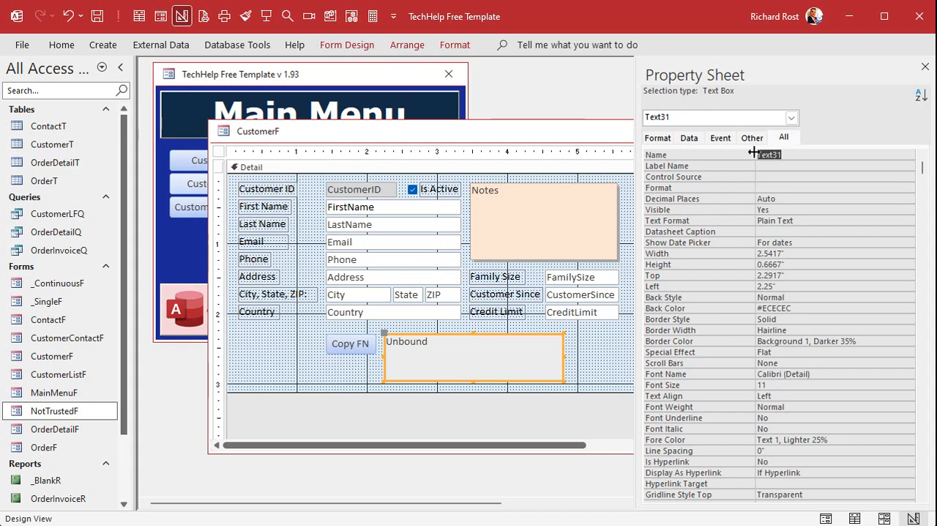
text(CopyBlock)
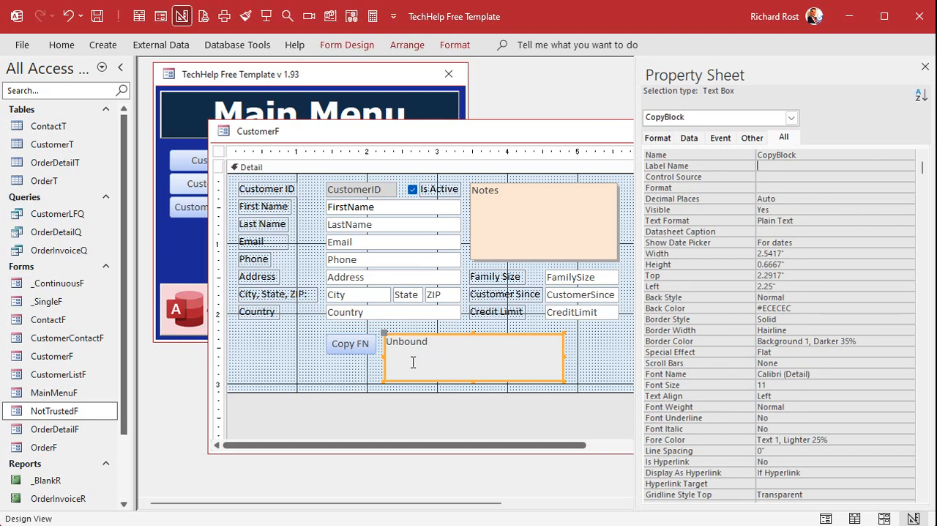
mouse_move(437, 375)
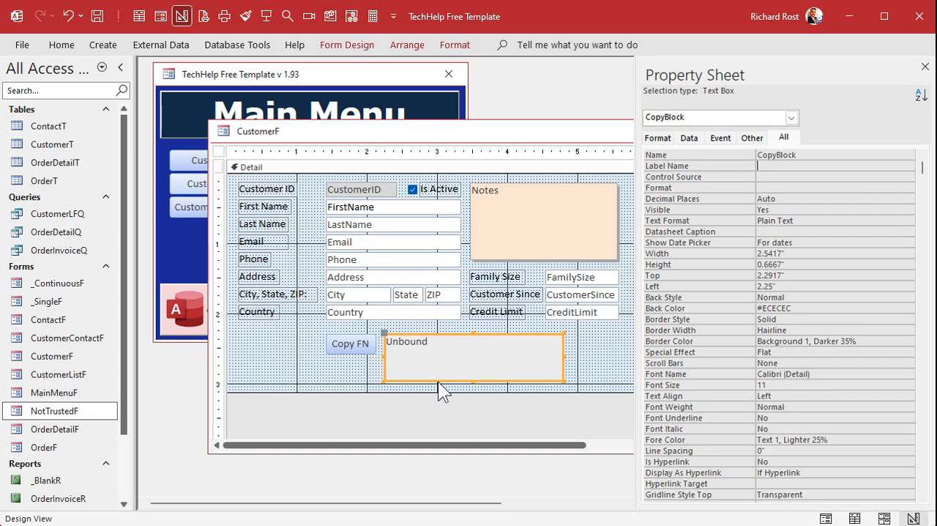
click(351, 342)
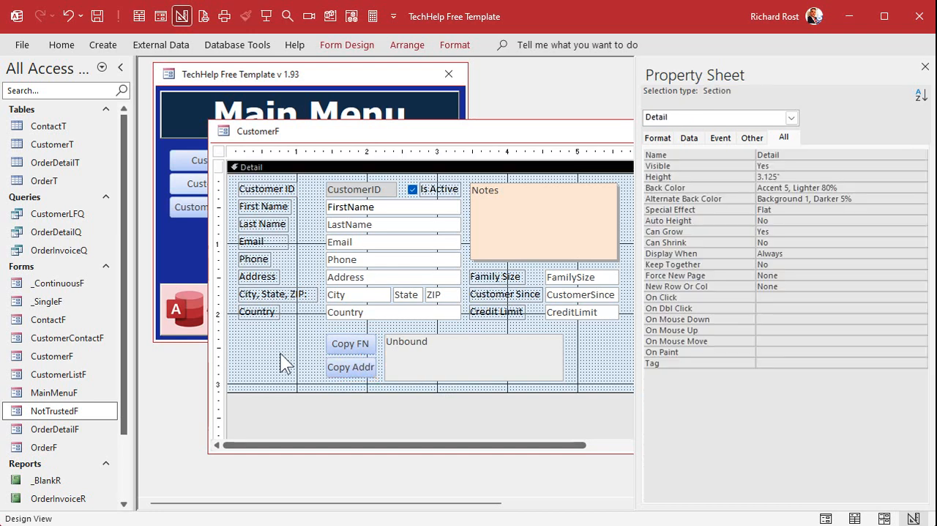
- Name the new button CopyAddrBtn and bring up its event-building actions
click(351, 366)
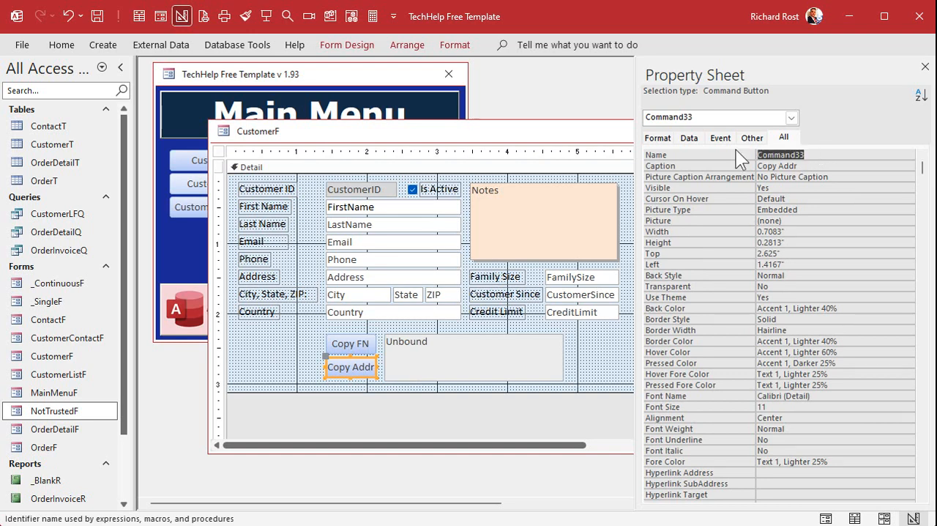
text(CopyAddrBtn)
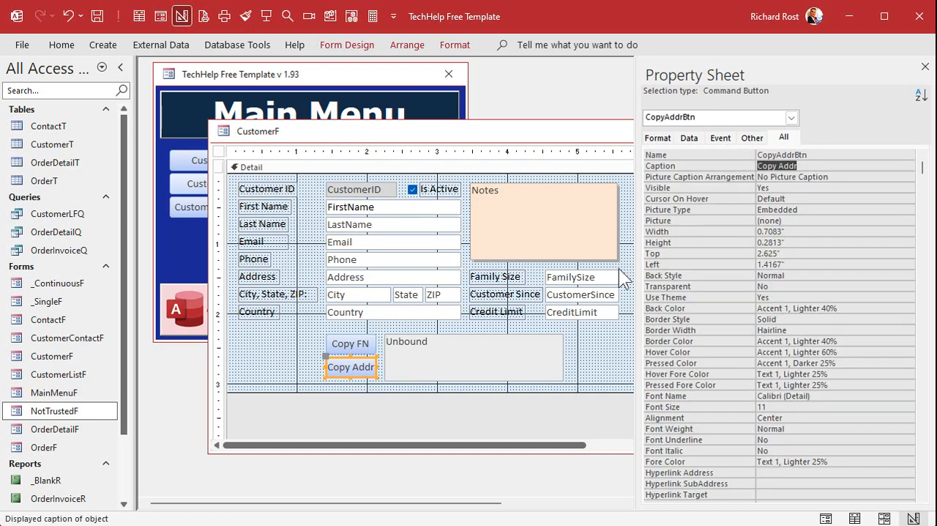
right_click(350, 366)
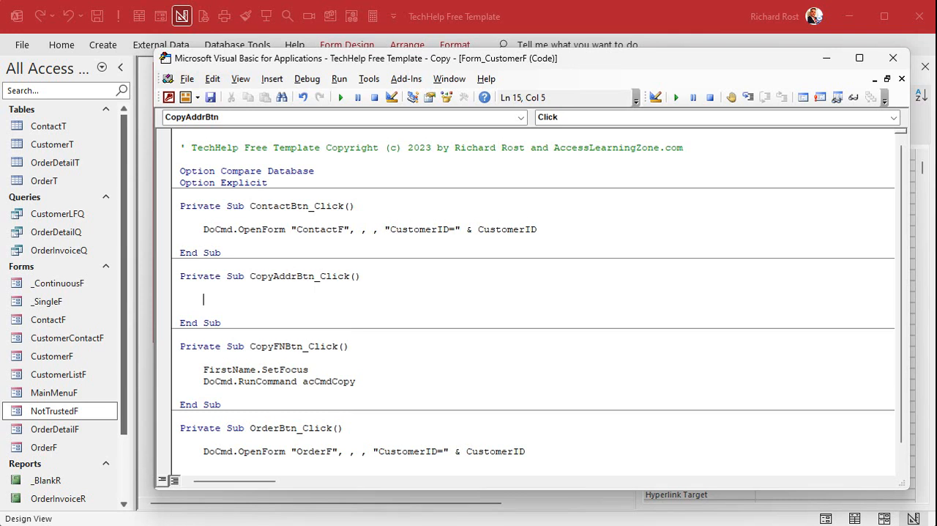
- Write CopyBlock = FirstName & LastName, then Address, each separated by vbNewLine
text(copyblock = firstname & " " & lastn)
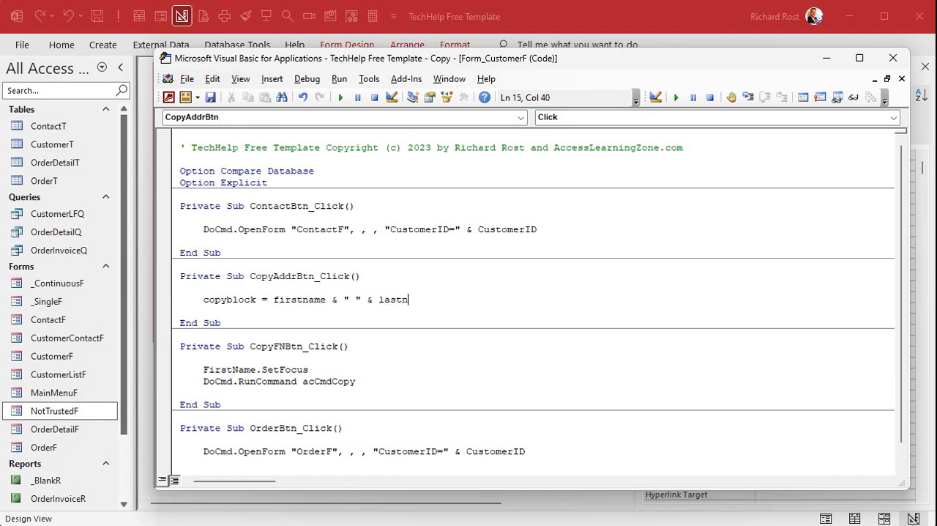
text(ame &)
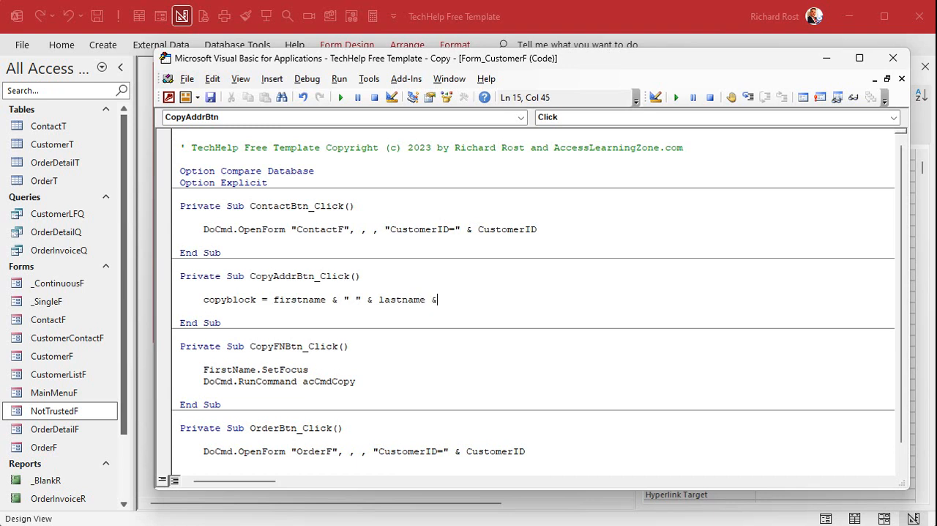
text(vbn)
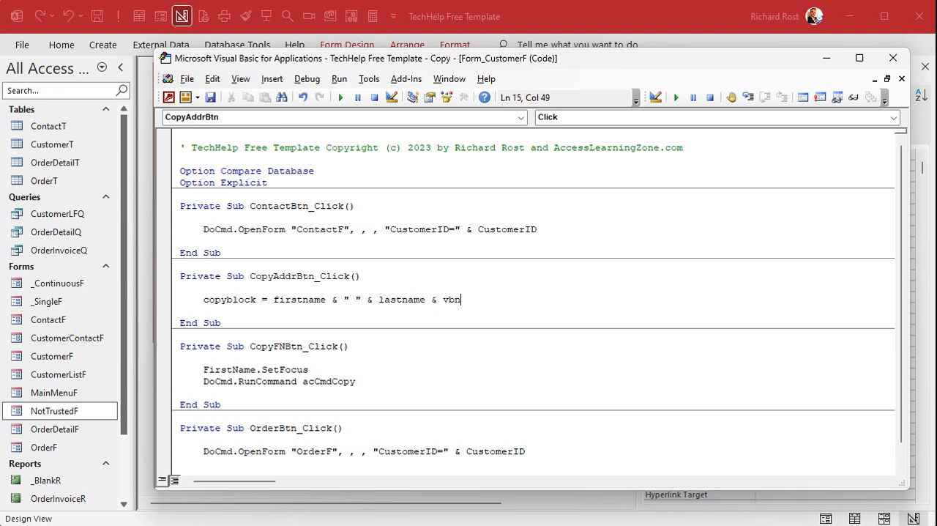
text(ewline & _)
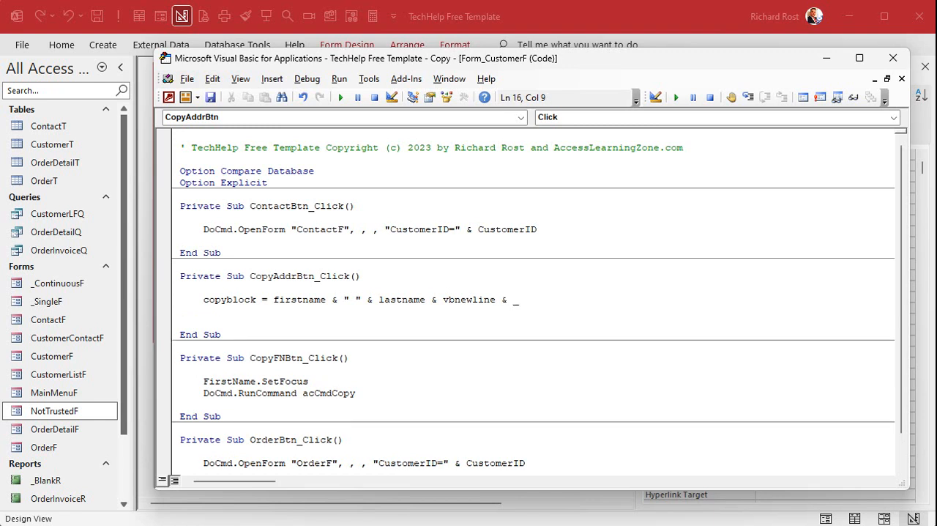
text(address)
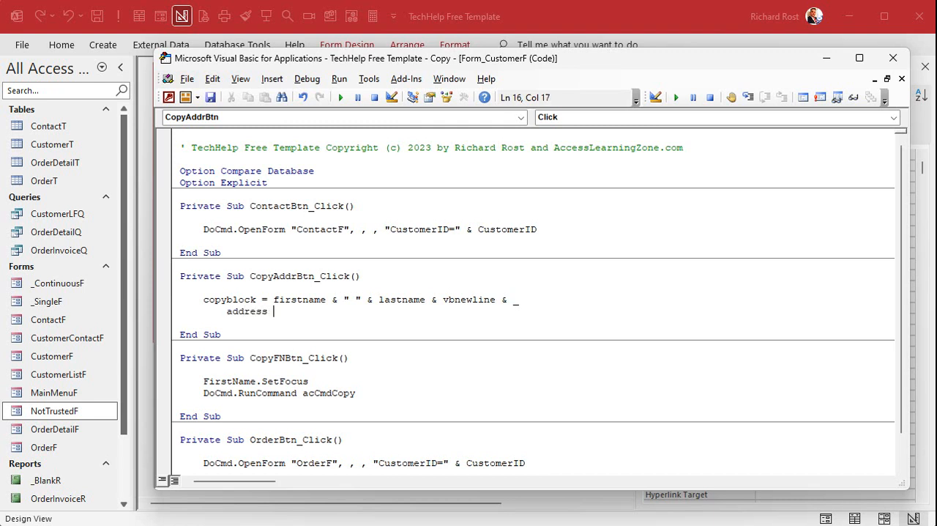
text(& vbn)
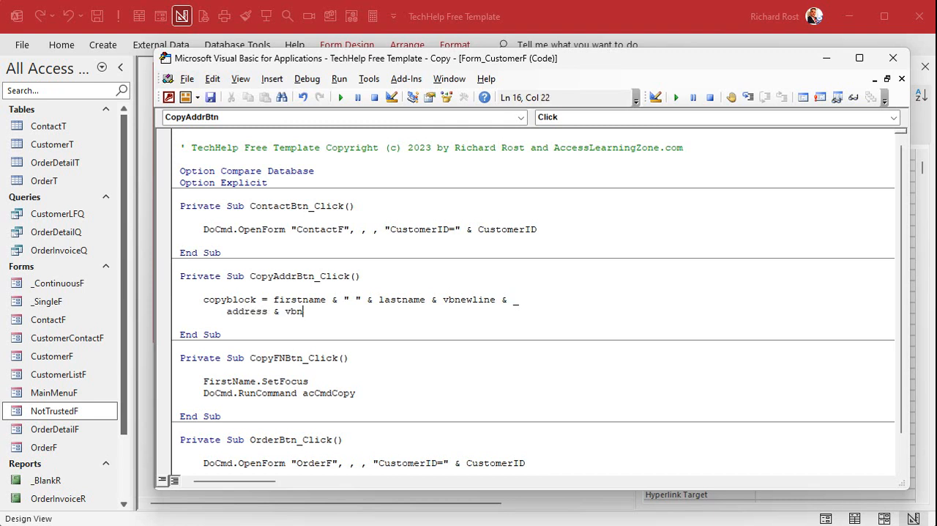
text(ewline & city & " " & state & ")
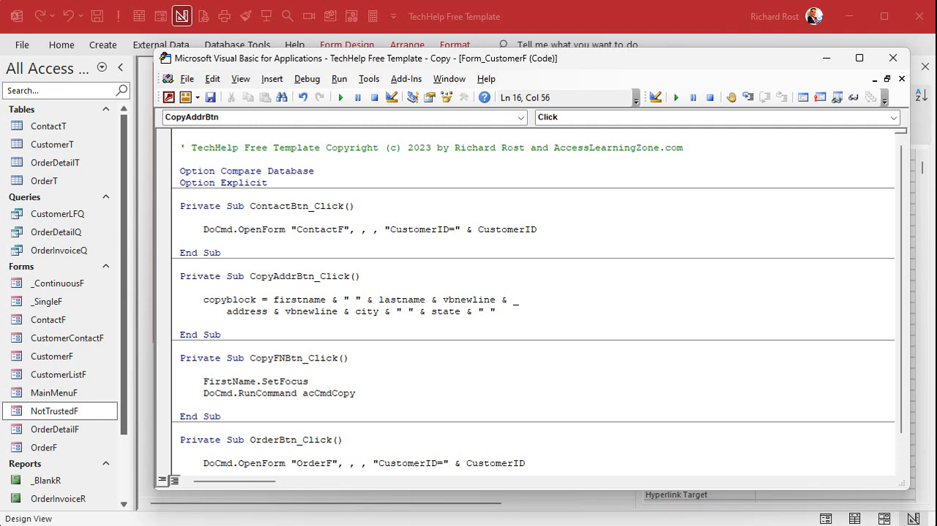
- Finish the block with the city/state/ZIP line and Country
text(& zip)
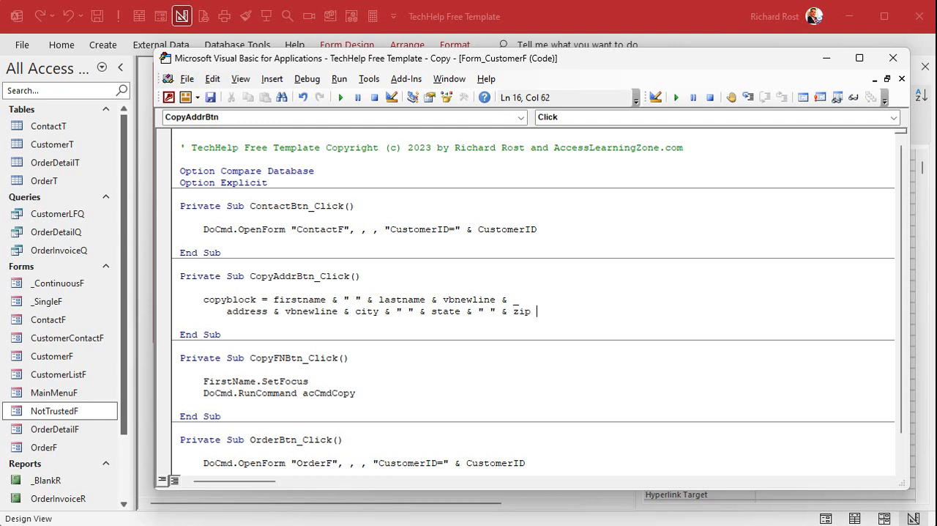
text(& vbnewline & _)
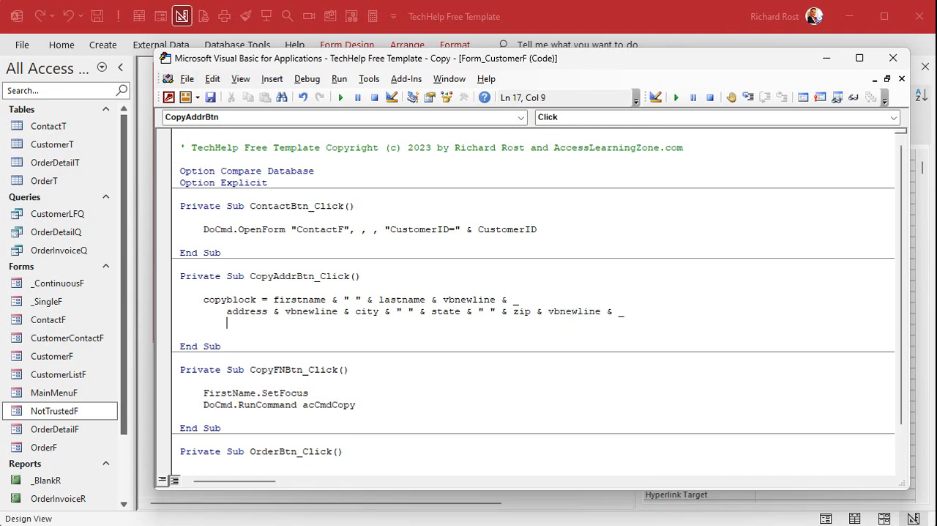
text(Country)
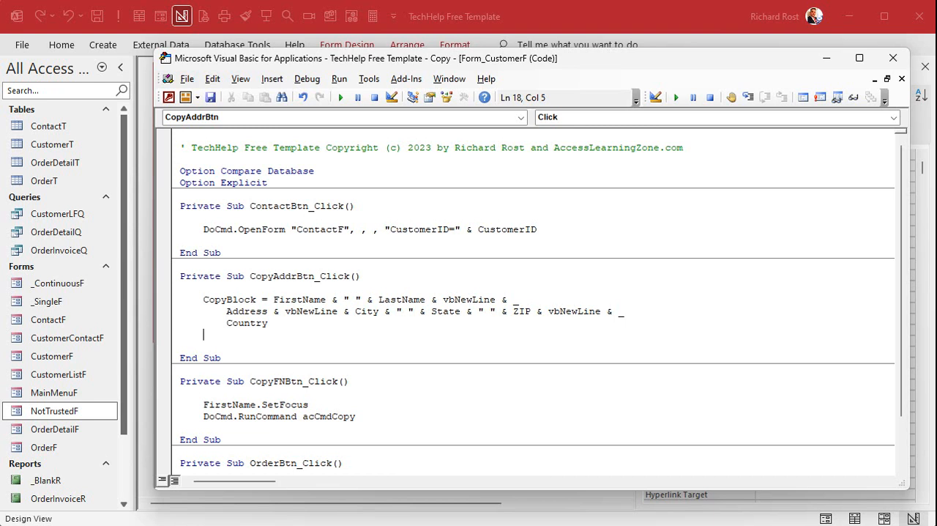
double_click(228, 299)
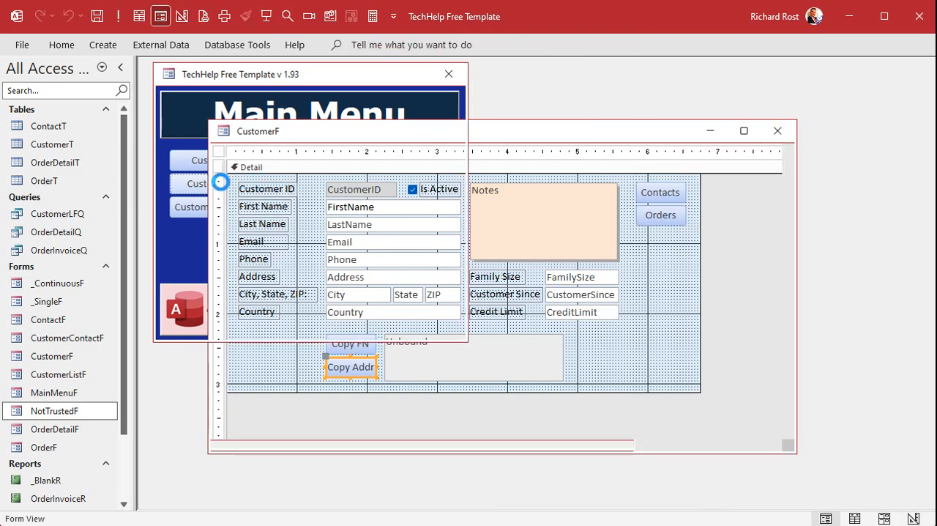
- Reopen the customer form and test Copy Addr, filling CopyBlock with the address block
click(775, 130)
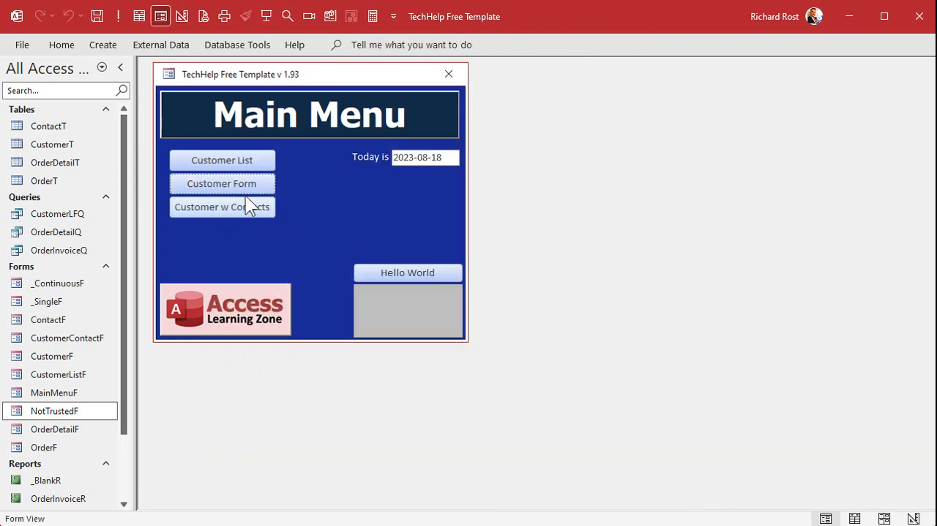
click(222, 183)
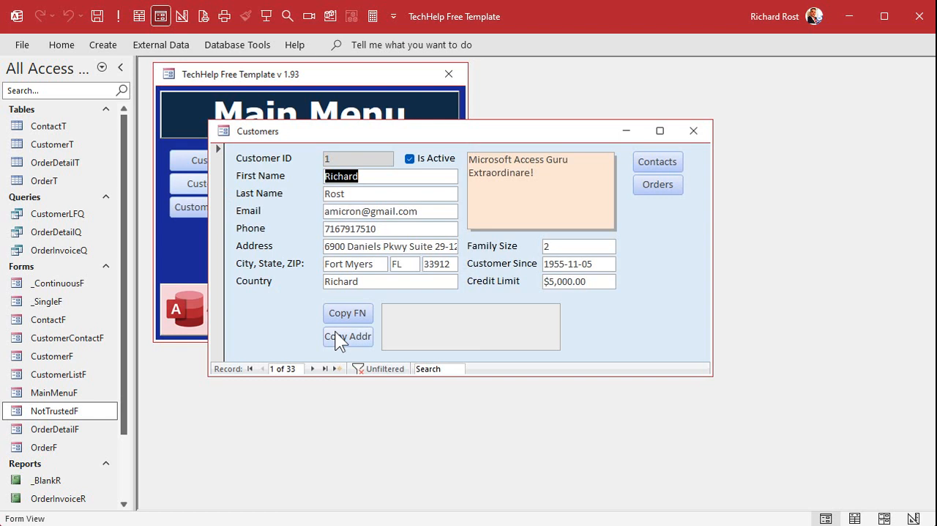
click(348, 337)
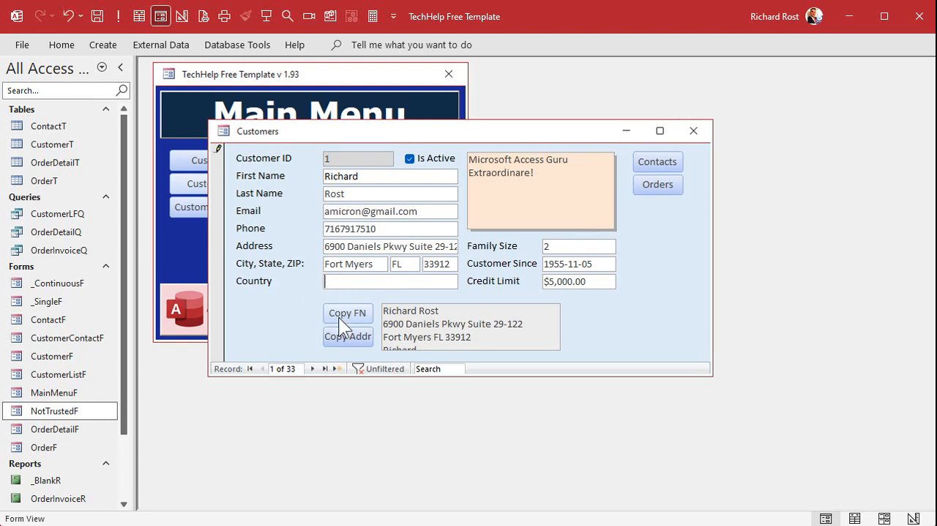
click(347, 337)
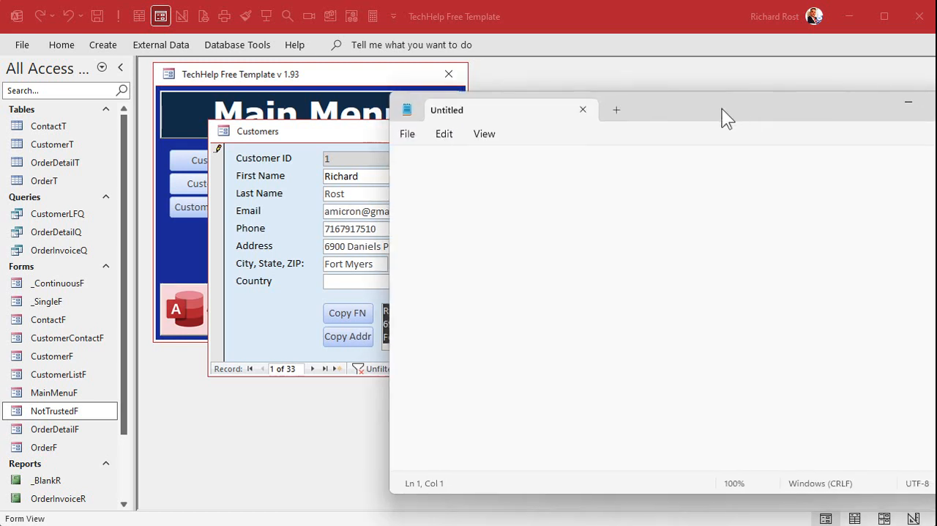
- Paste the address block into Notepad, then return the form to design view
click(348, 337)
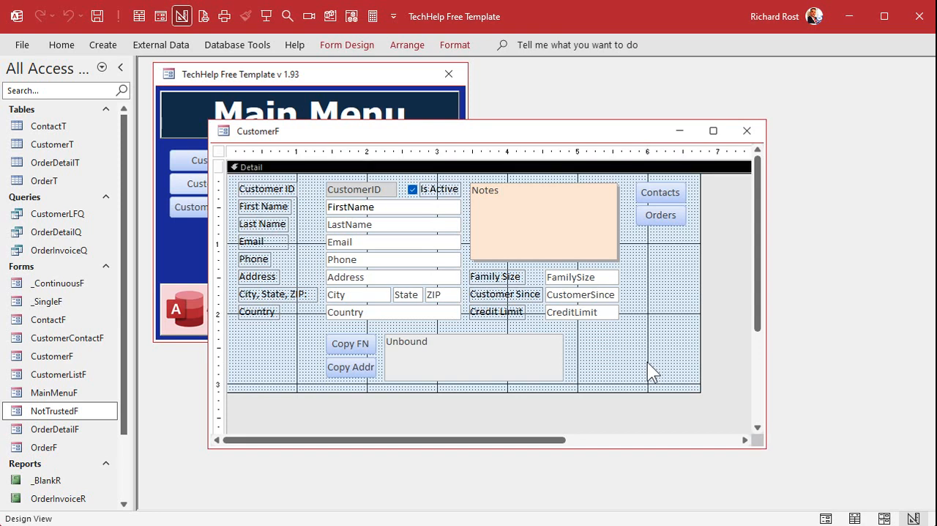
- Set CopyBlock's Visible to No, shrink it beside the buttons, and run the form
click(473, 358)
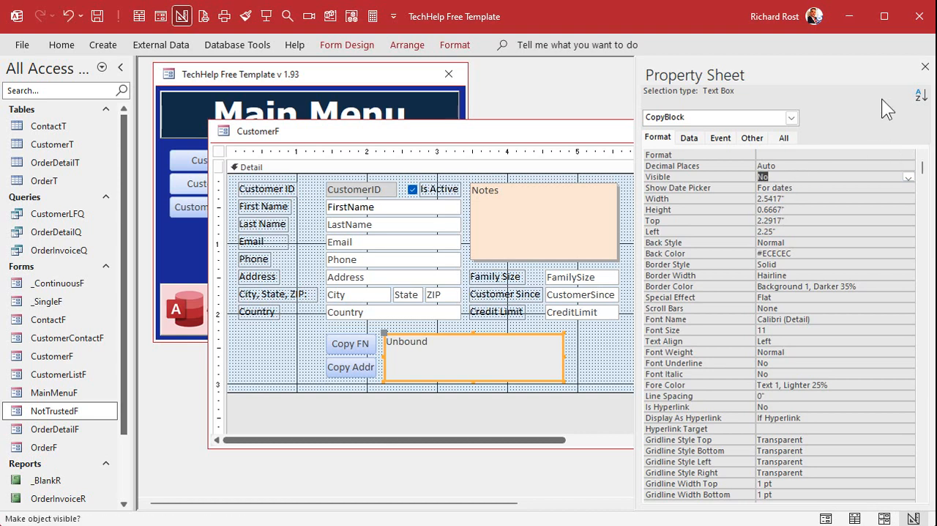
click(926, 66)
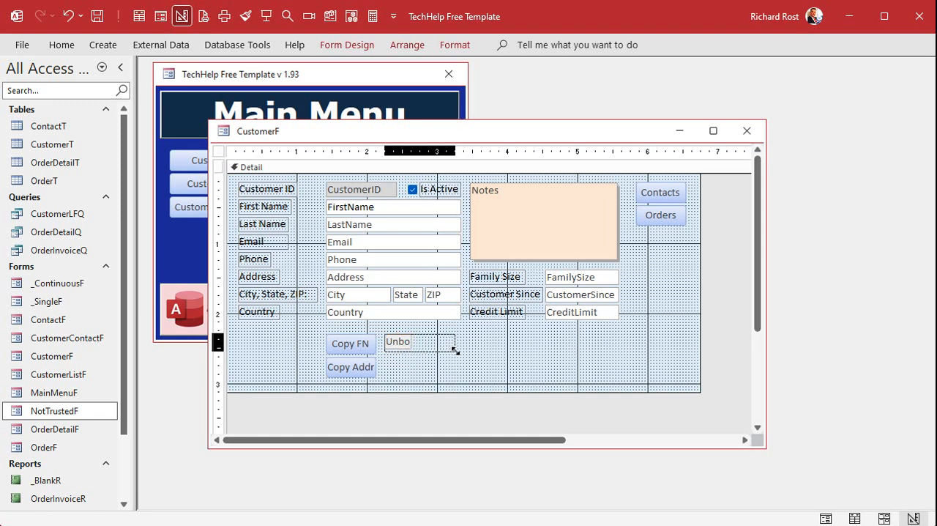
click(418, 341)
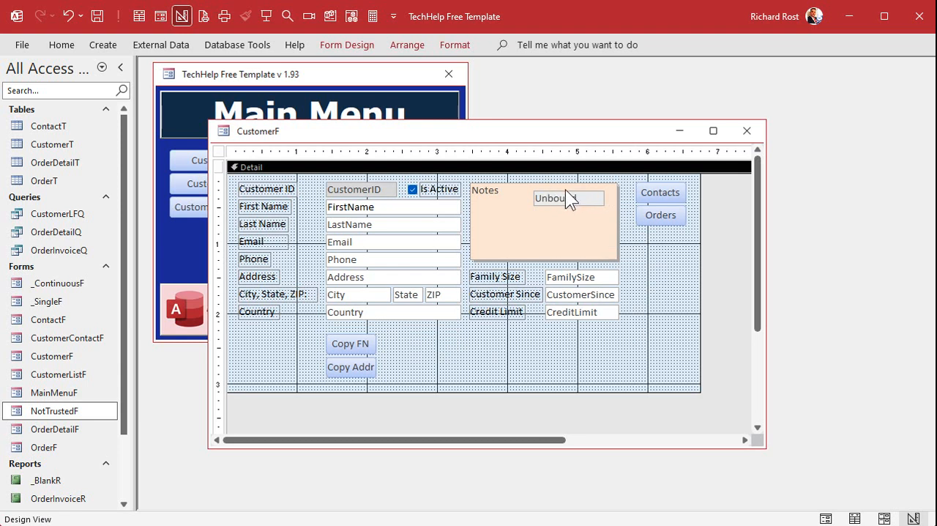
click(568, 199)
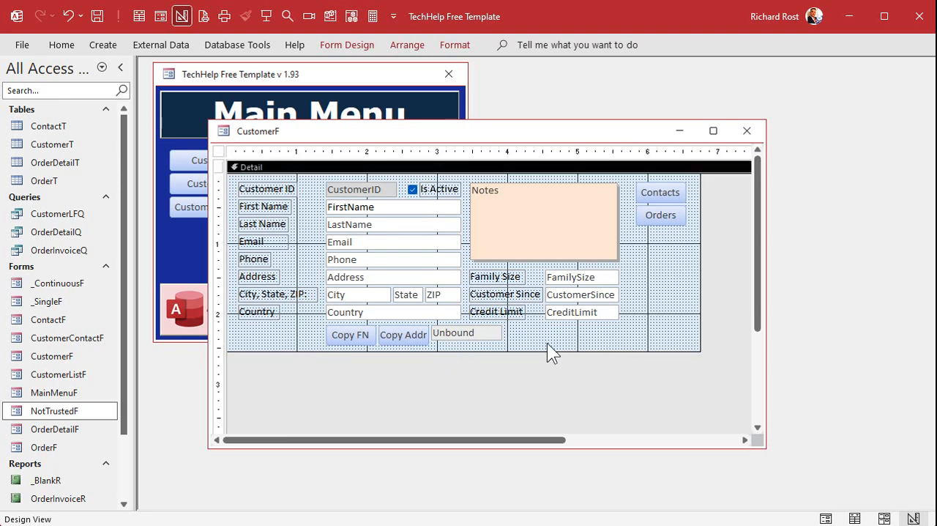
click(161, 16)
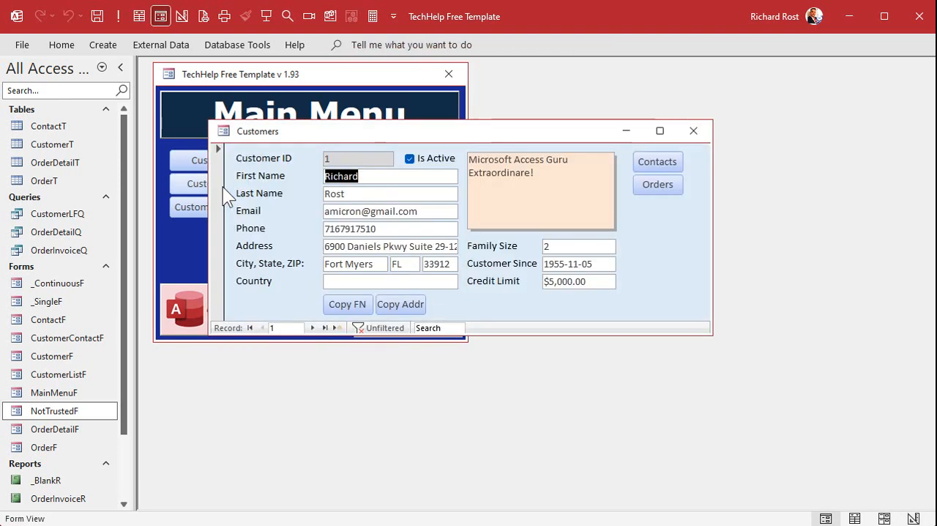
- Trigger run-time error 2110 with Copy Addr and Debug into CopyAddrBtn_Click
click(401, 304)
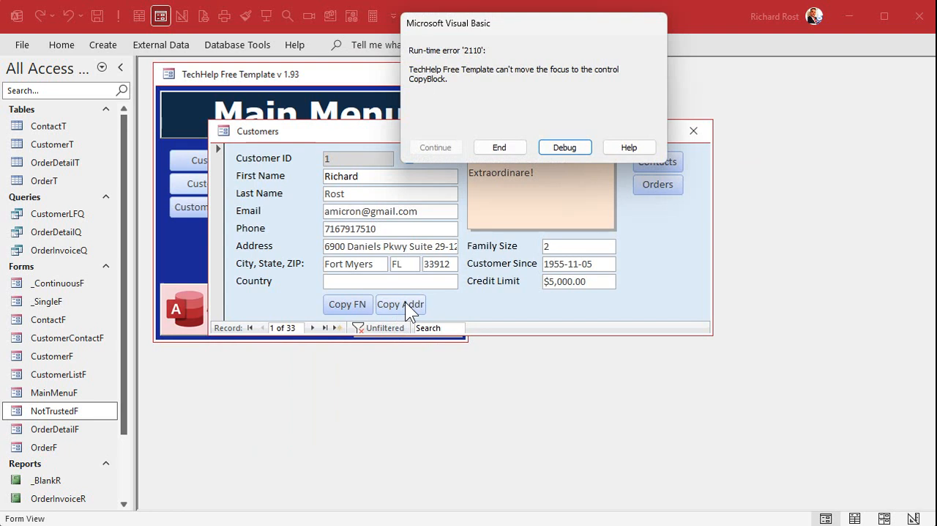
mouse_move(608, 80)
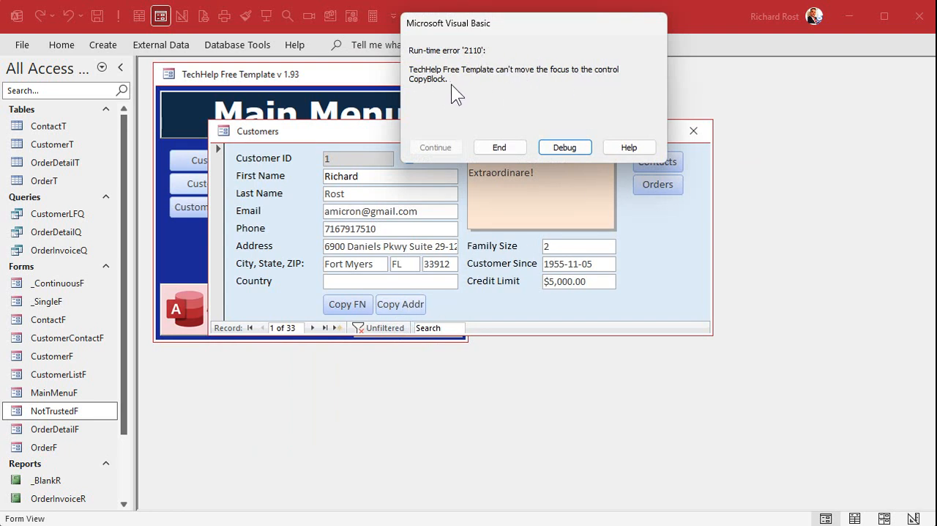
click(564, 147)
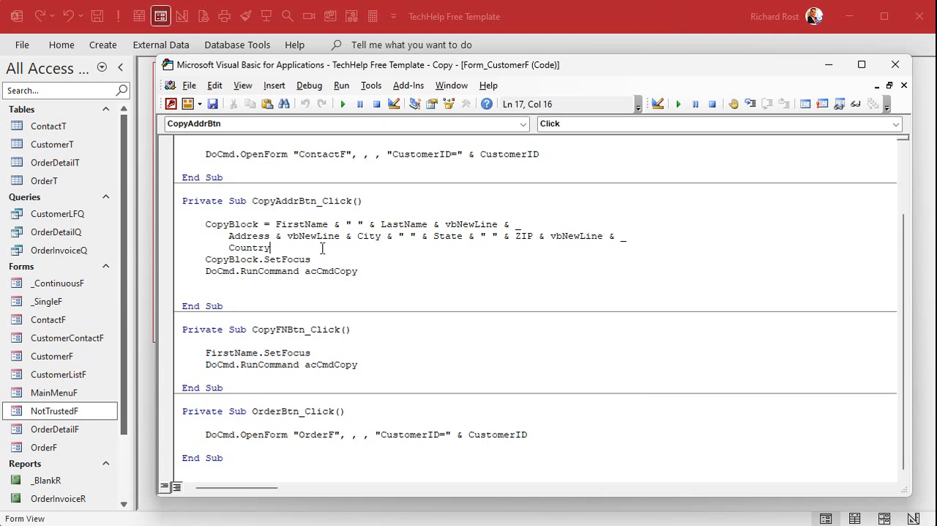
- Add CopyBlock.Visible = True before SetFocus and start a CopyBlock line after the copy
text(copyblo)
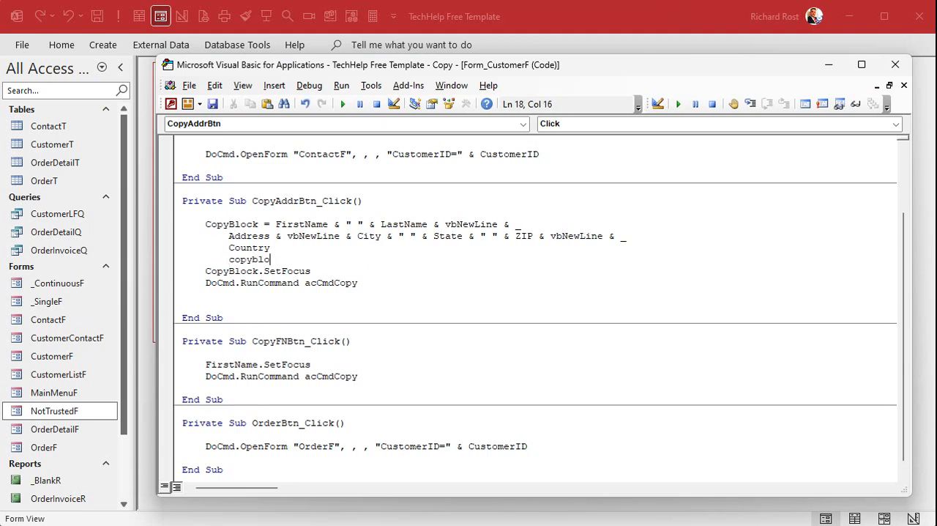
text(.visible = True)
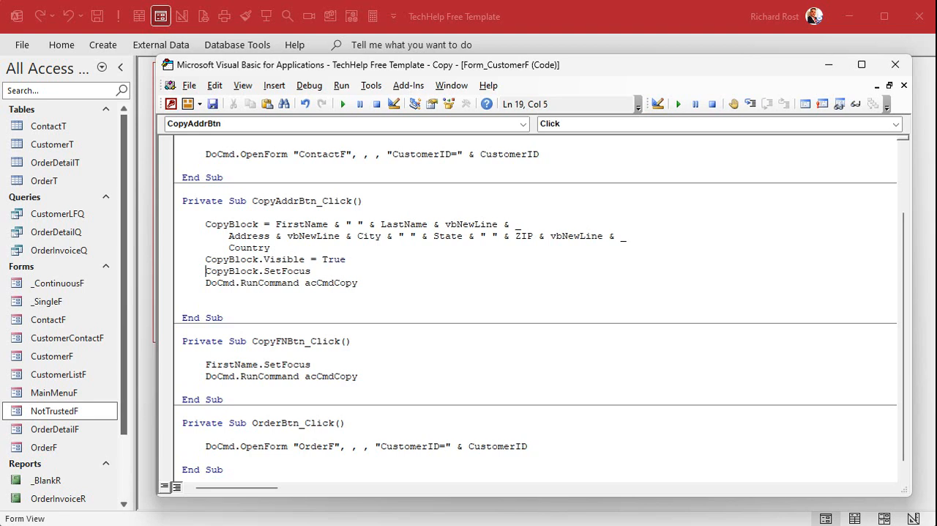
click(220, 283)
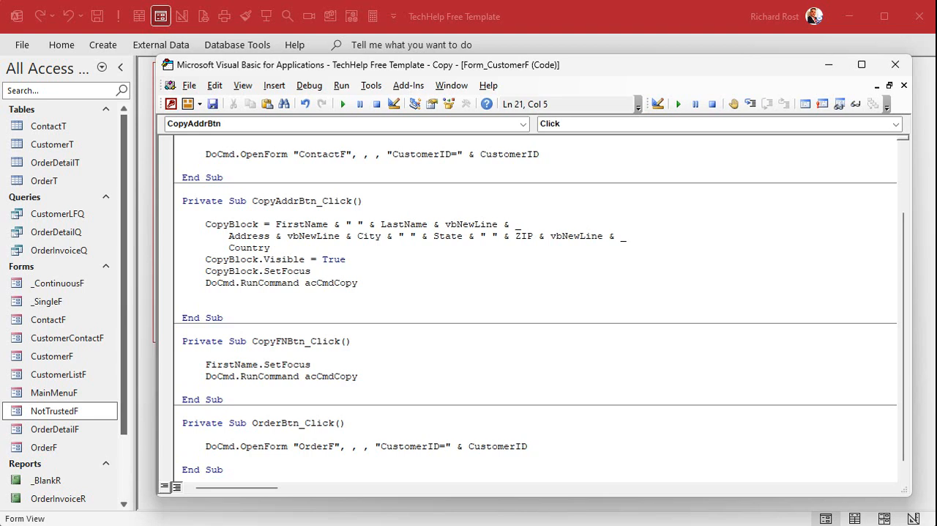
text(copyblo)
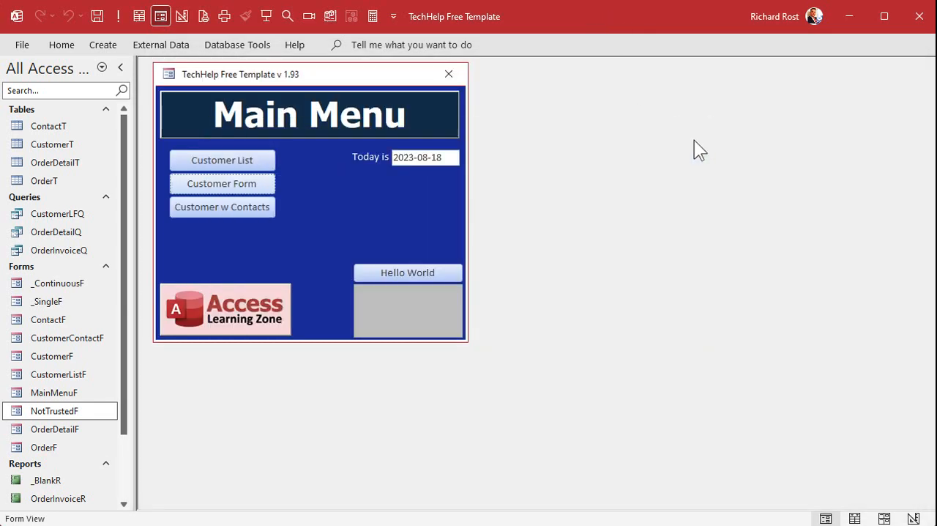
- Test Copy Addr on the Customer Form and end the run-time error 2165 dialog
click(222, 183)
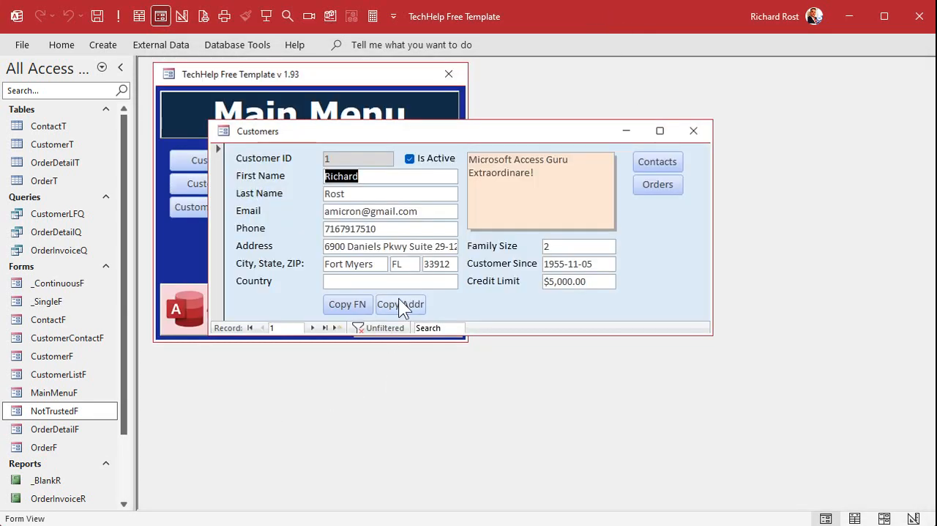
click(401, 304)
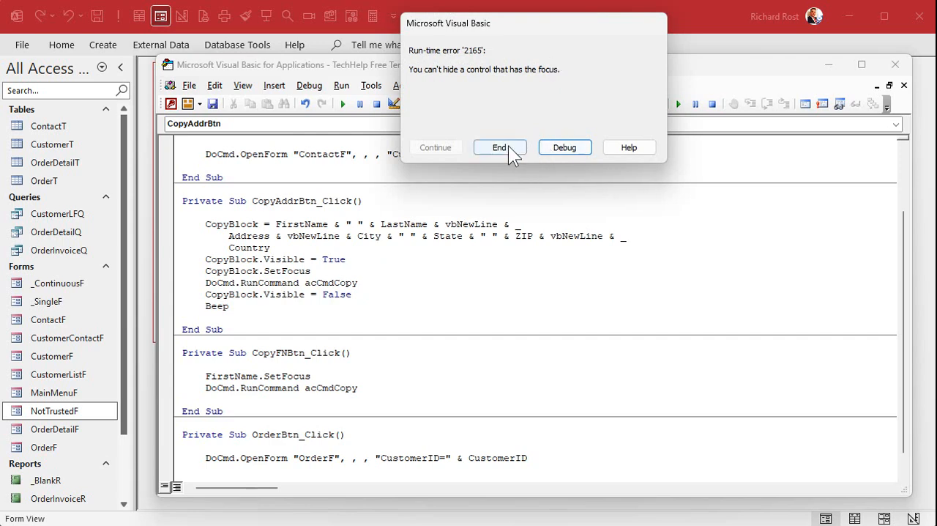
click(500, 146)
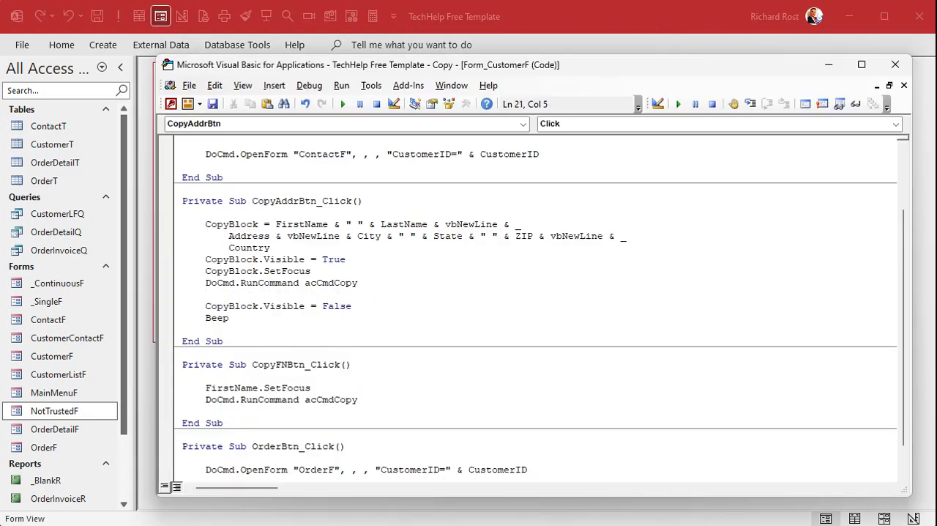
- Add CopyAddrBtn.SetFocus before CopyBlock.Visible = False so focus leaves the block
text(copyaddrb)
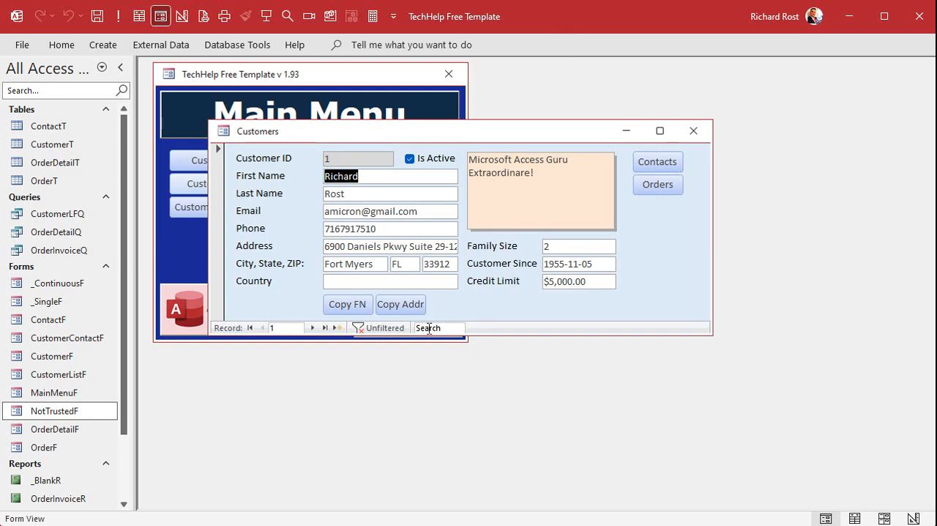
- Test Copy Addr again on the Customers form, now running without error
click(401, 304)
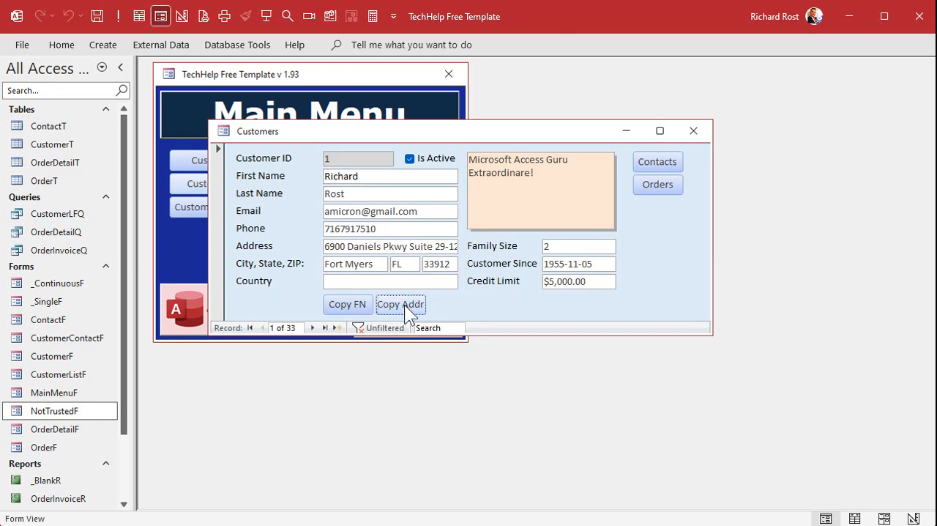
mouse_move(506, 309)
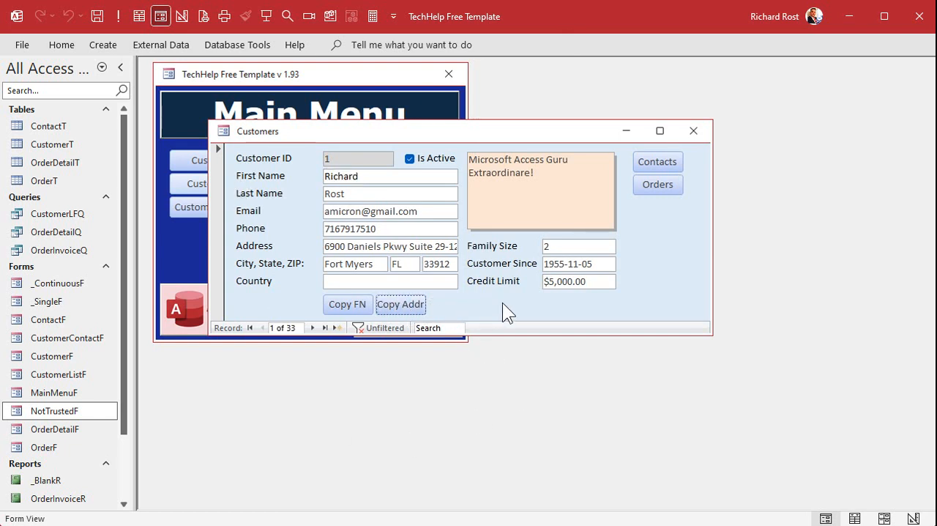
click(402, 304)
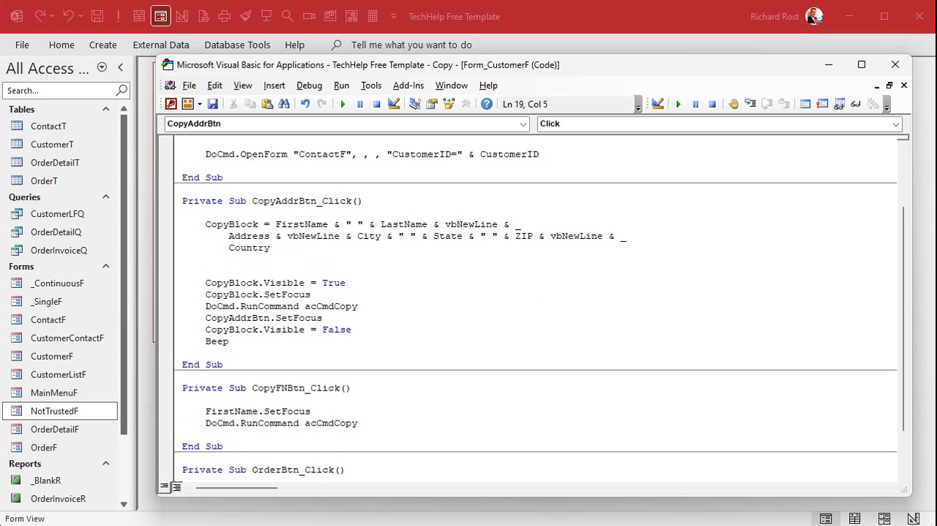
- Wrap the show-copy-hide code between DoCmd.Echo False and DoCmd.Echo True
text(docmd.e)
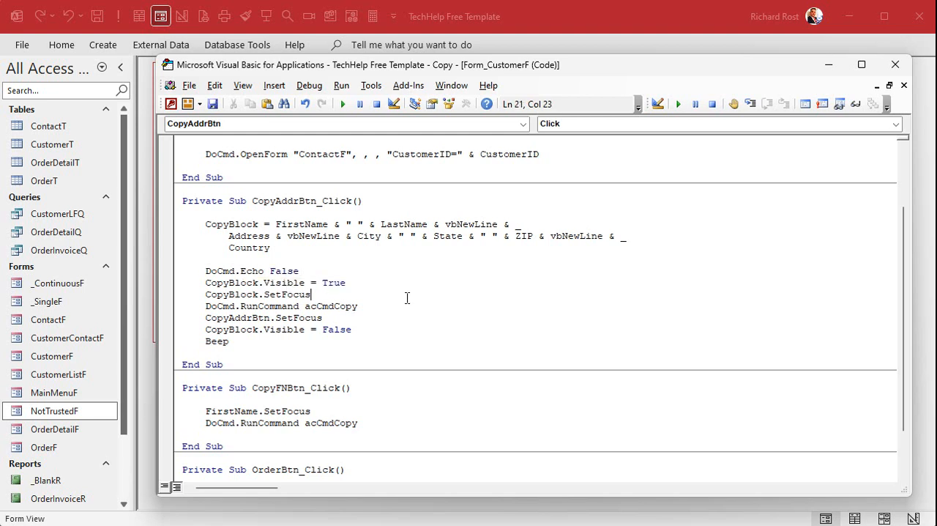
double_click(281, 271)
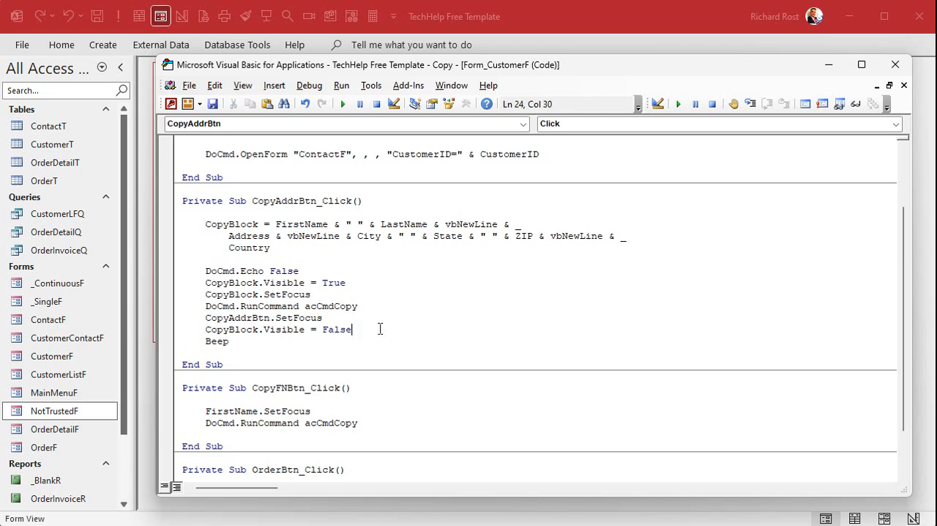
text(DoCmd.Echo F)
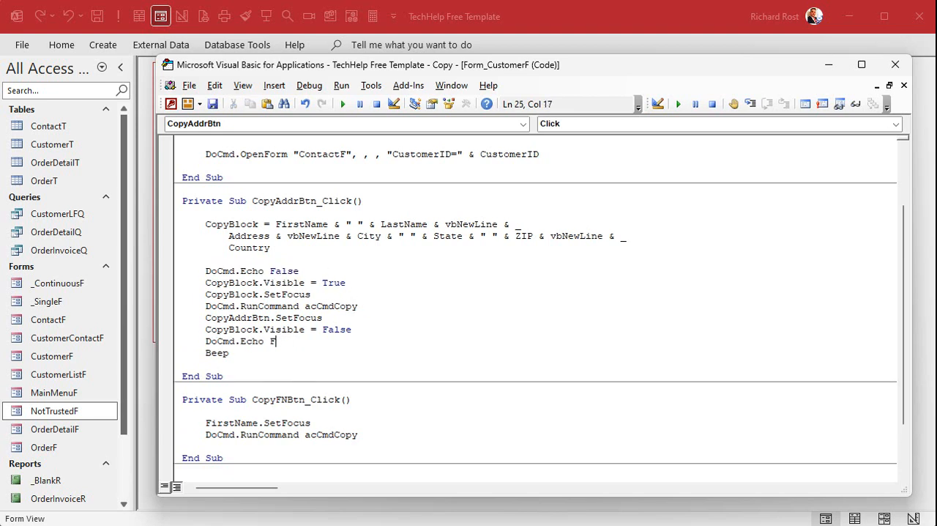
text(rue)
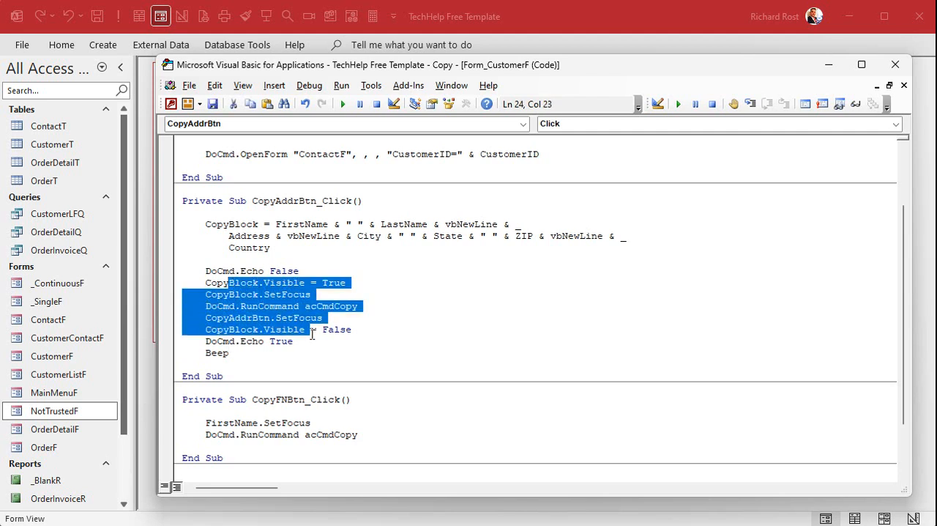
click(313, 340)
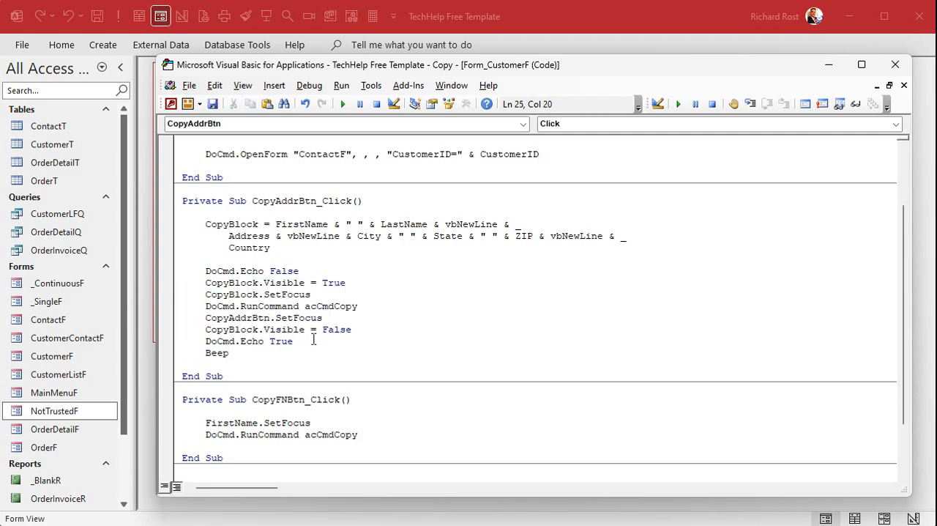
double_click(250, 270)
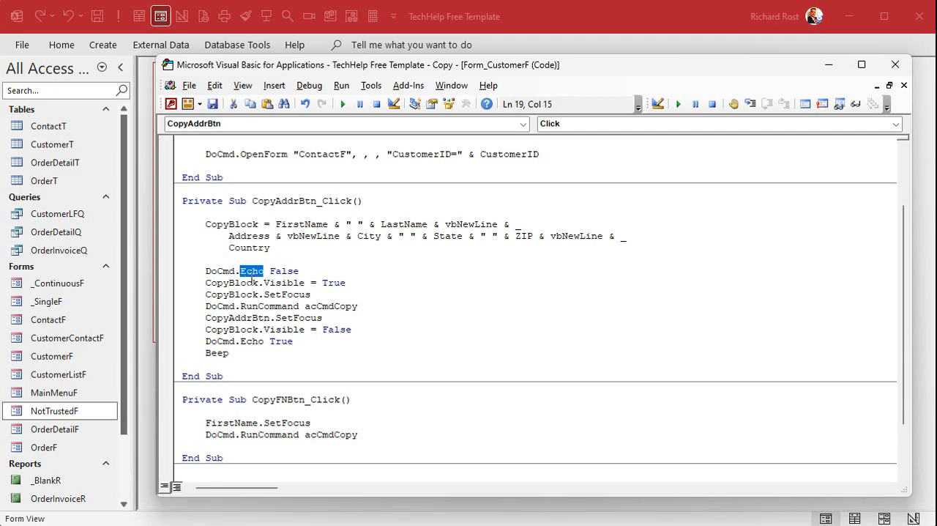
mouse_move(389, 195)
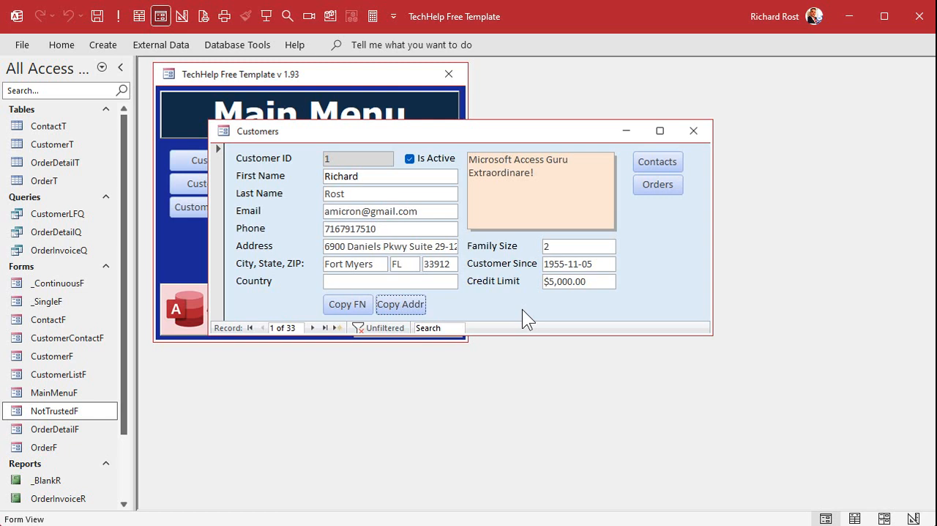
mouse_move(602, 324)
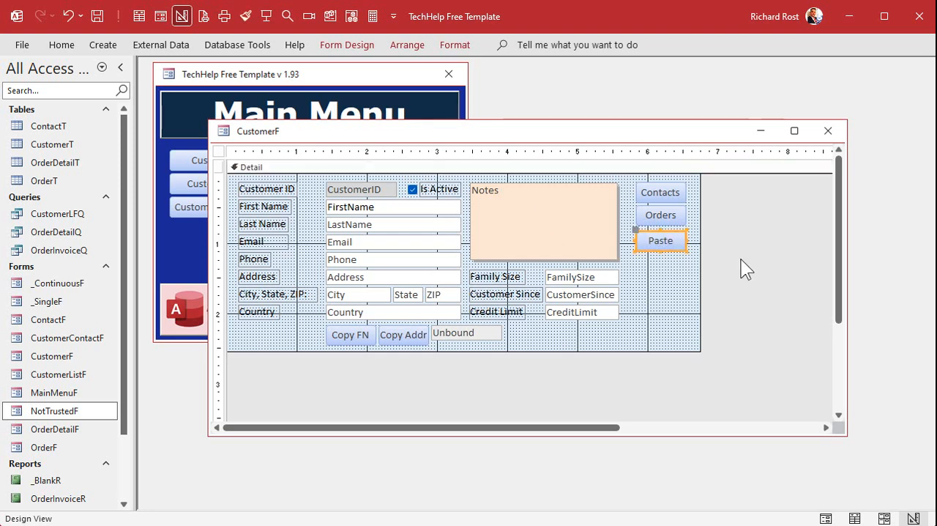
- Show all properties of the new Paste button and name it PasteBtn
right_click(659, 240)
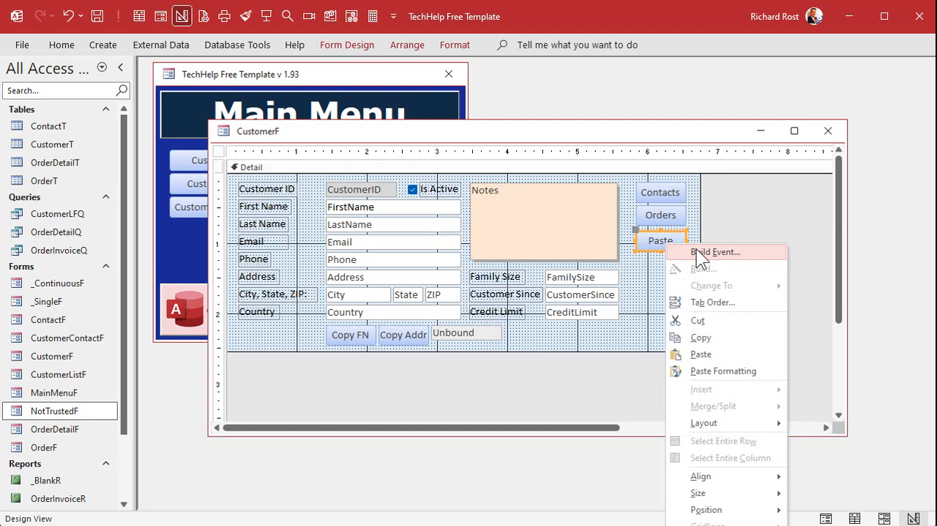
click(714, 252)
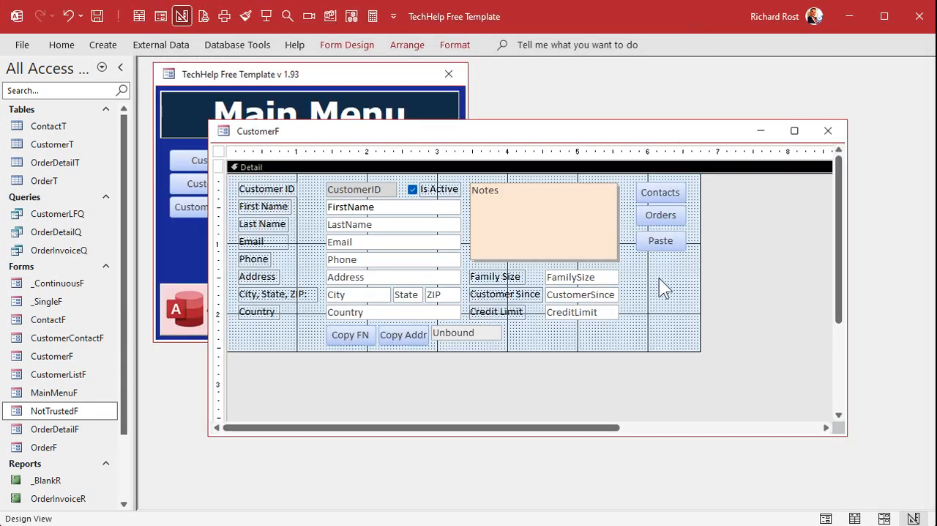
click(659, 240)
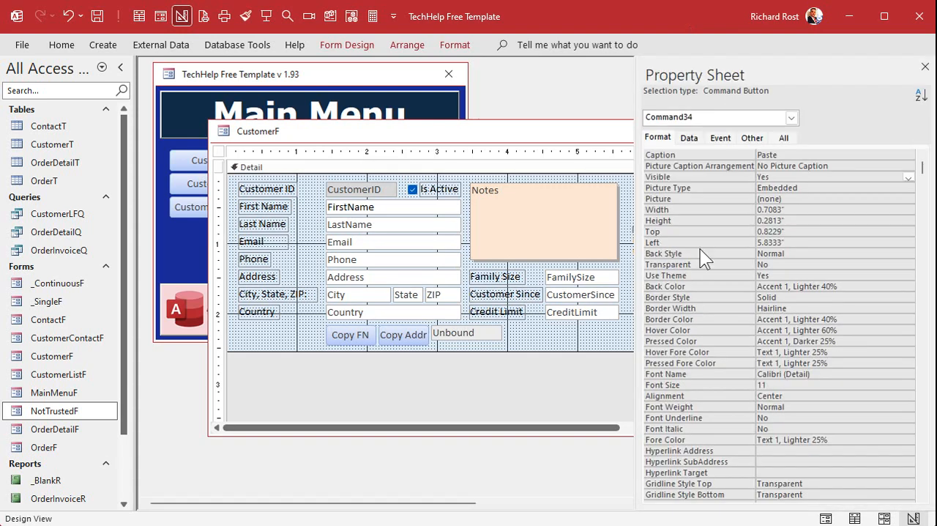
click(783, 138)
text(PasteBtn)
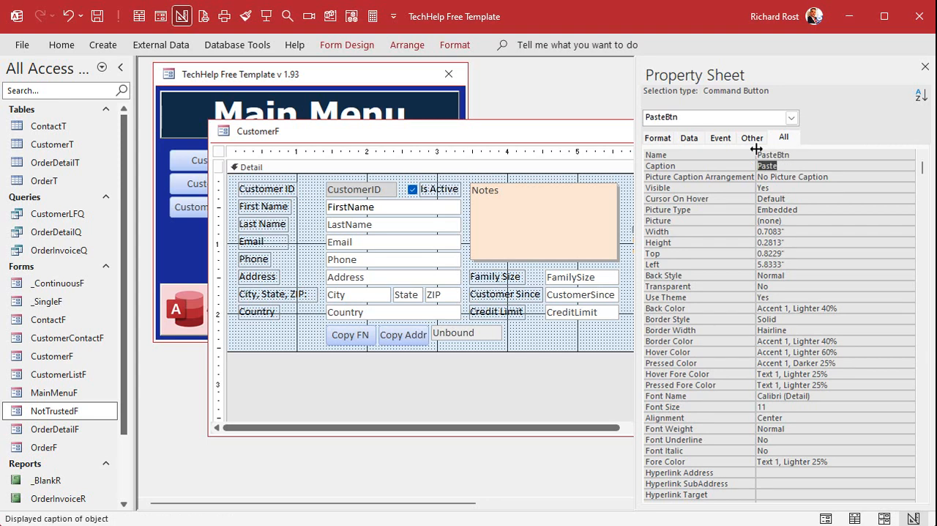
- Start the PasteBtn click event via Build Event on the Paste button
click(925, 66)
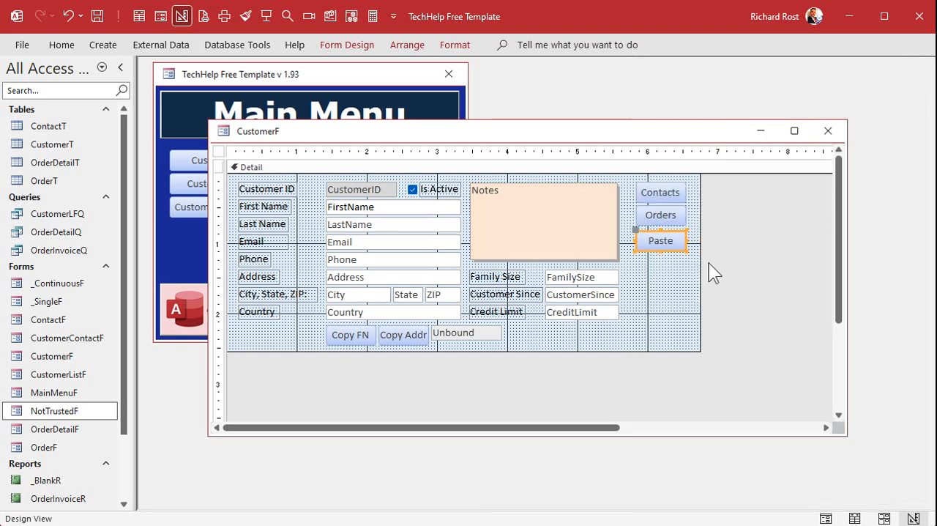
right_click(660, 240)
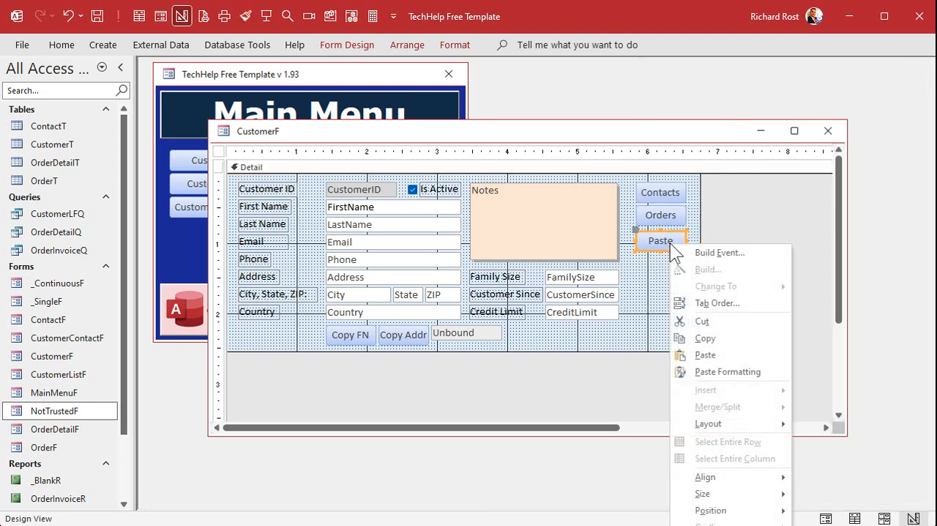
click(719, 252)
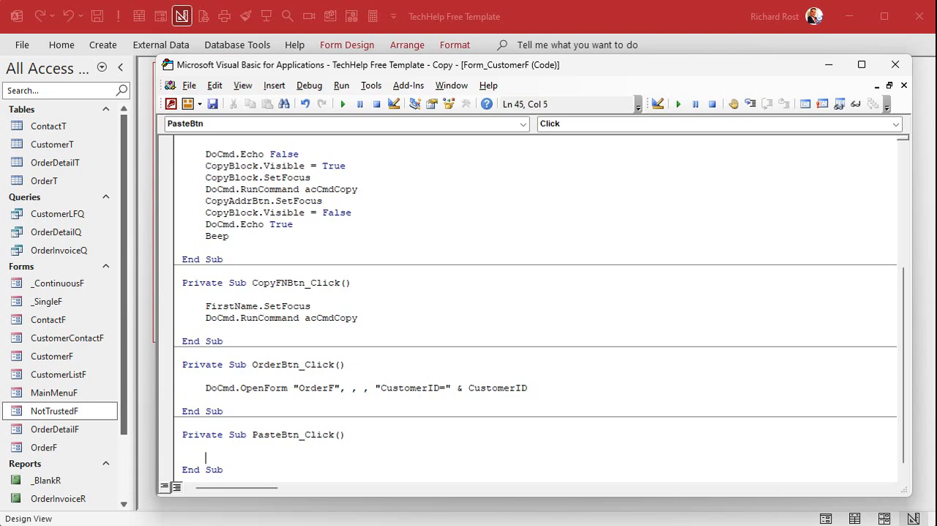
- Code PasteBtn_Click with Notes.SetFocus and DoCmd.RunCommand acCmdPaste, then test pasting
text(notes.setf)
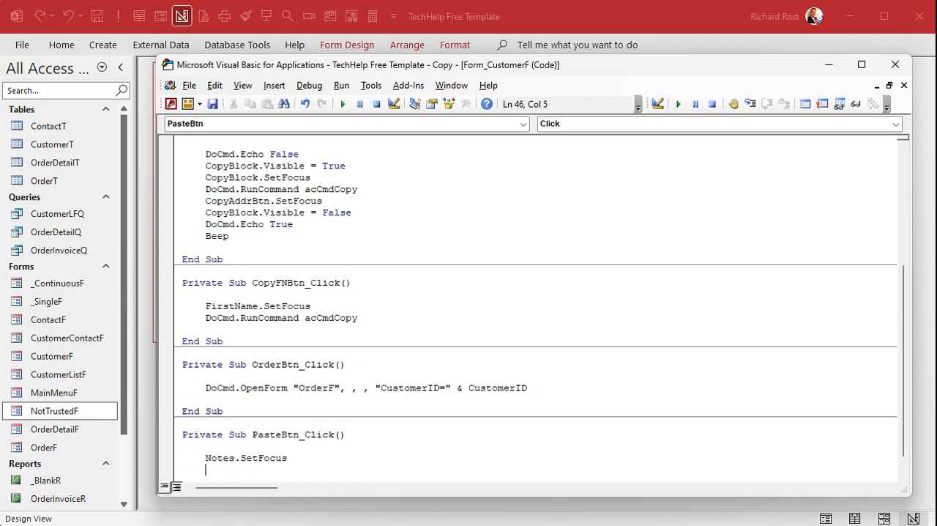
text(docmd.runc)
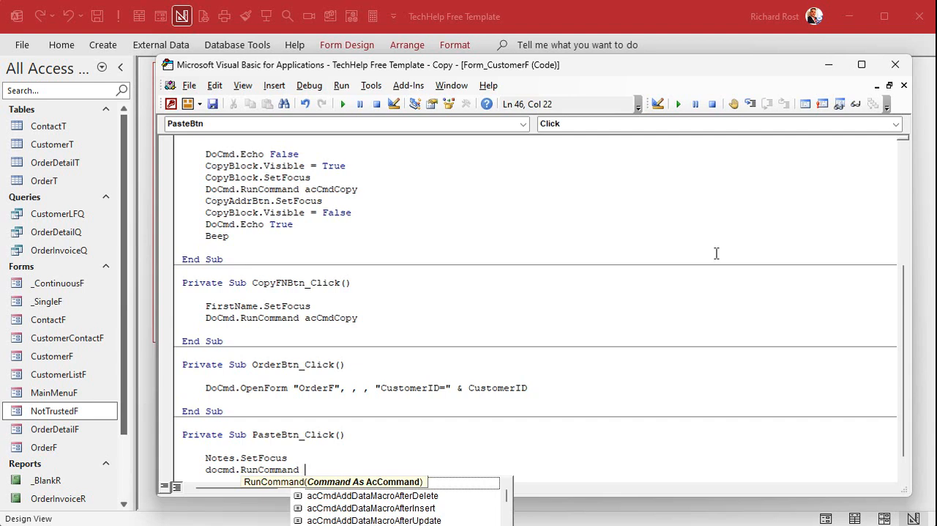
text(acc)
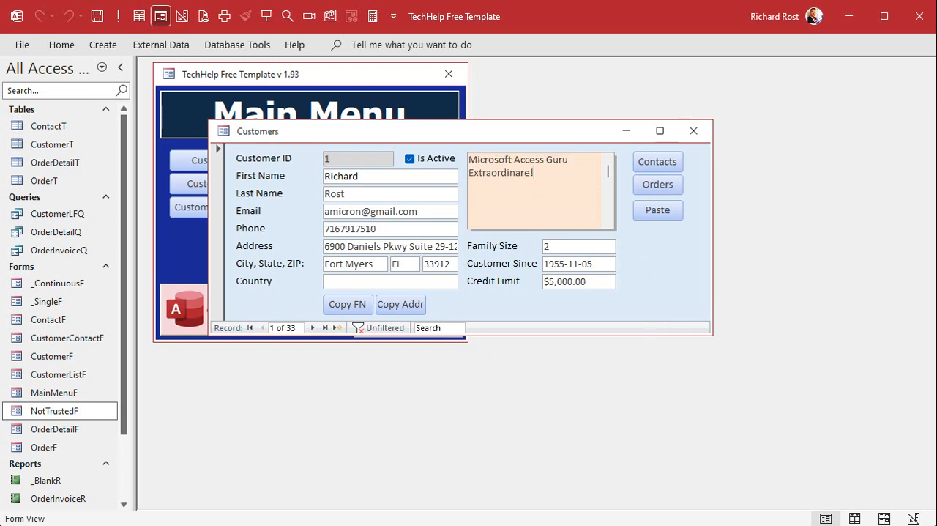
click(330, 17)
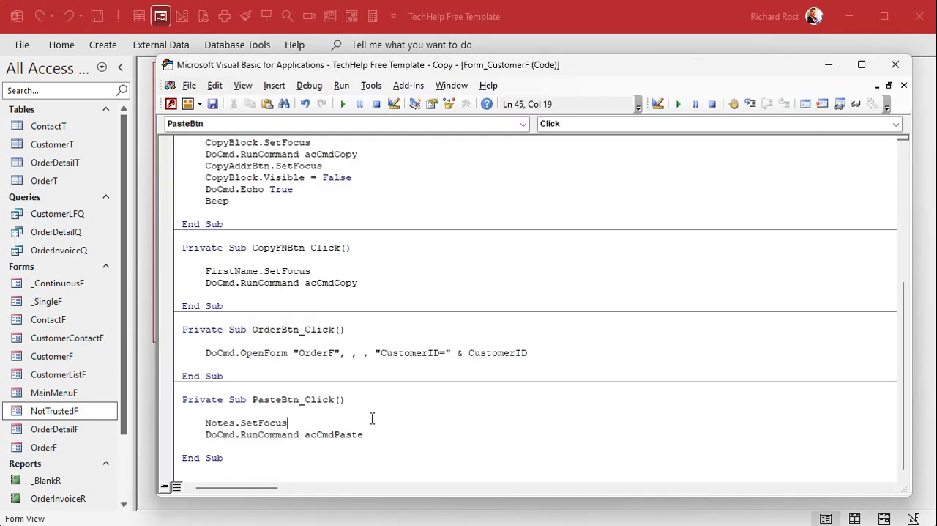
- Insert Notes.SelStart = Len(Notes) before the paste command and return to the form
key(enter)
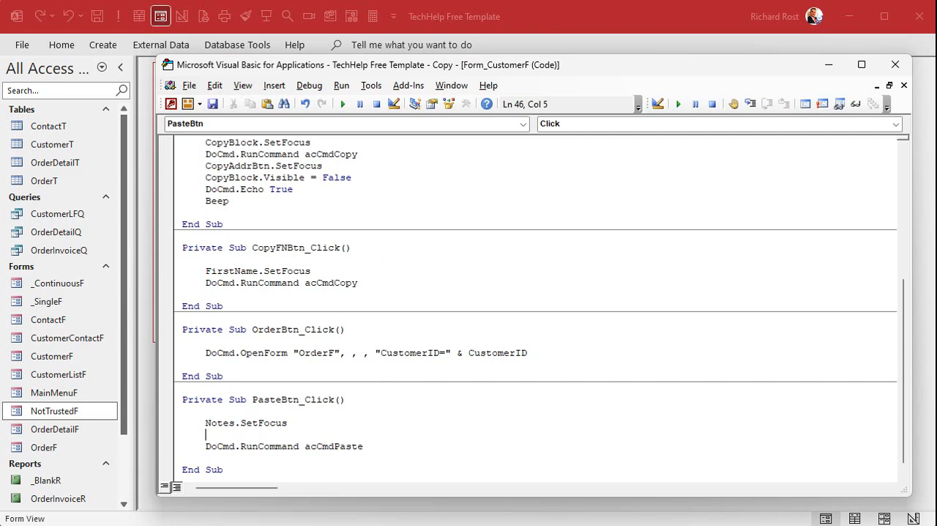
text(notes.selsta)
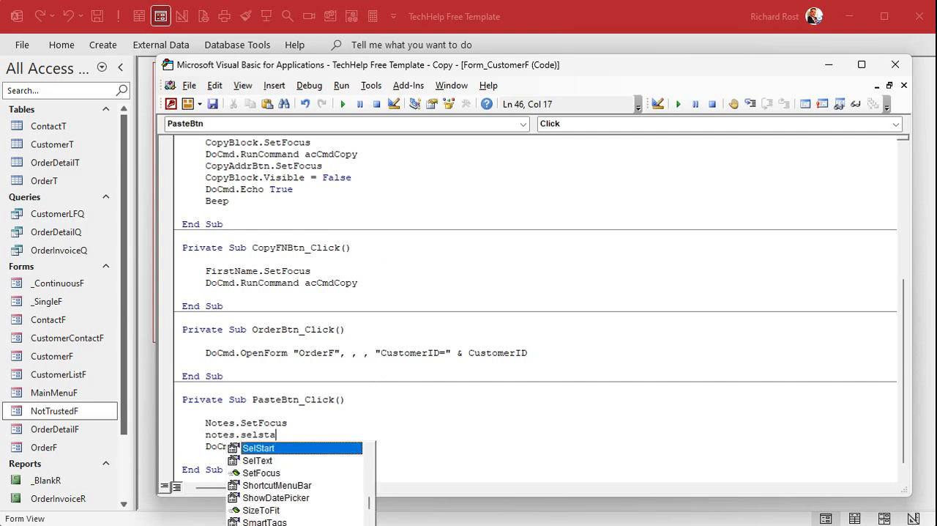
text(= leb)
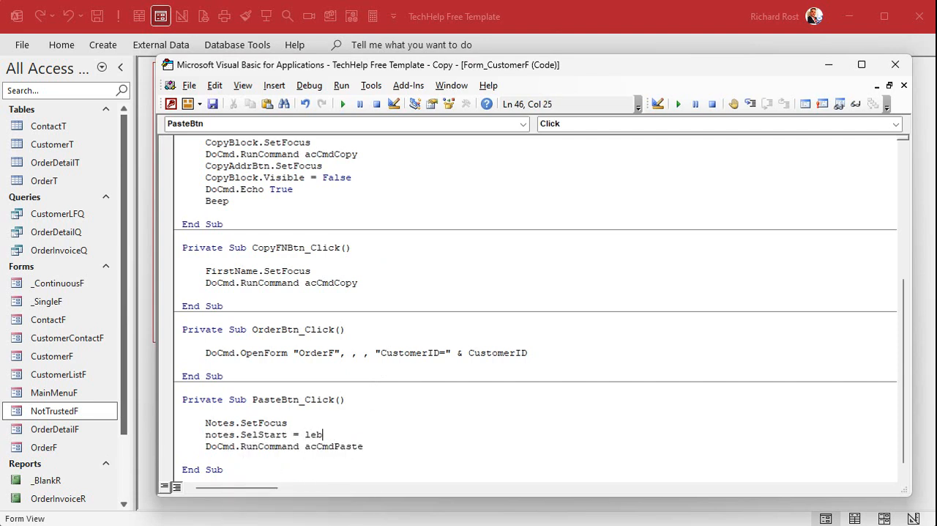
text(n(notes))
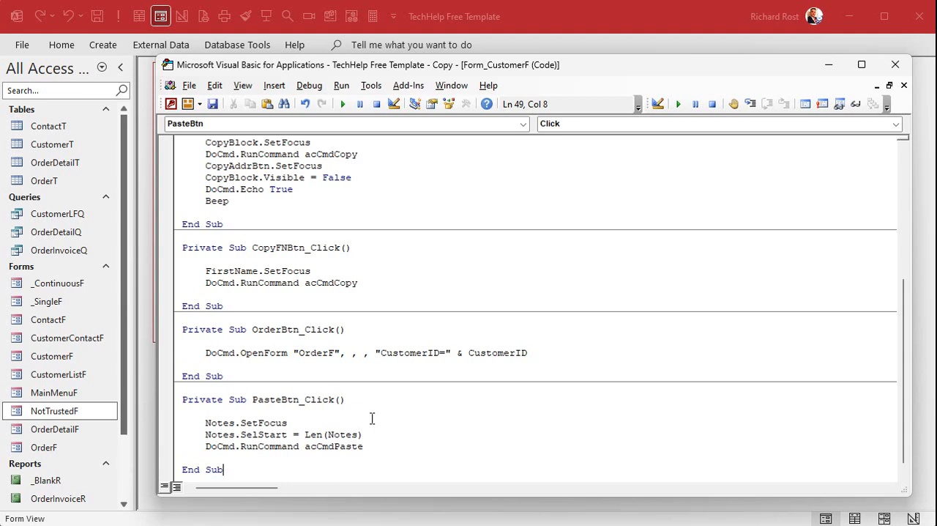
double_click(313, 434)
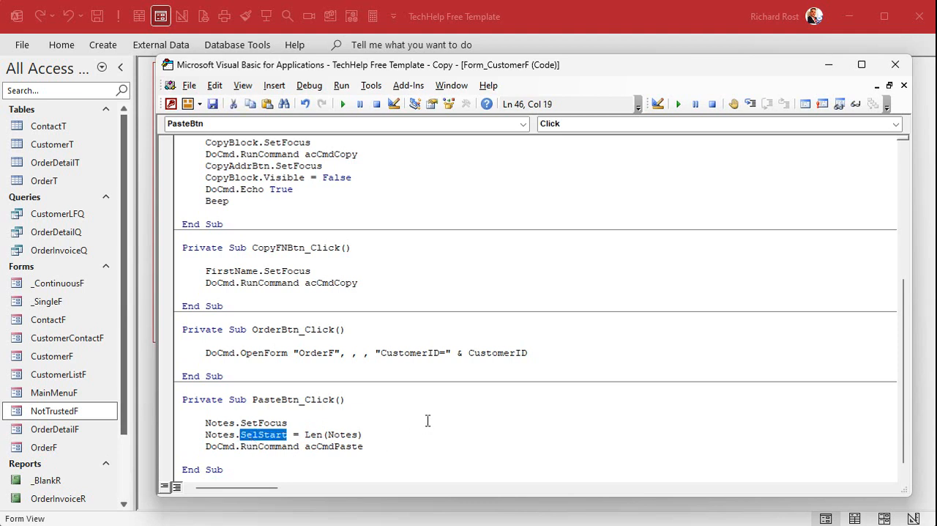
mouse_move(334, 383)
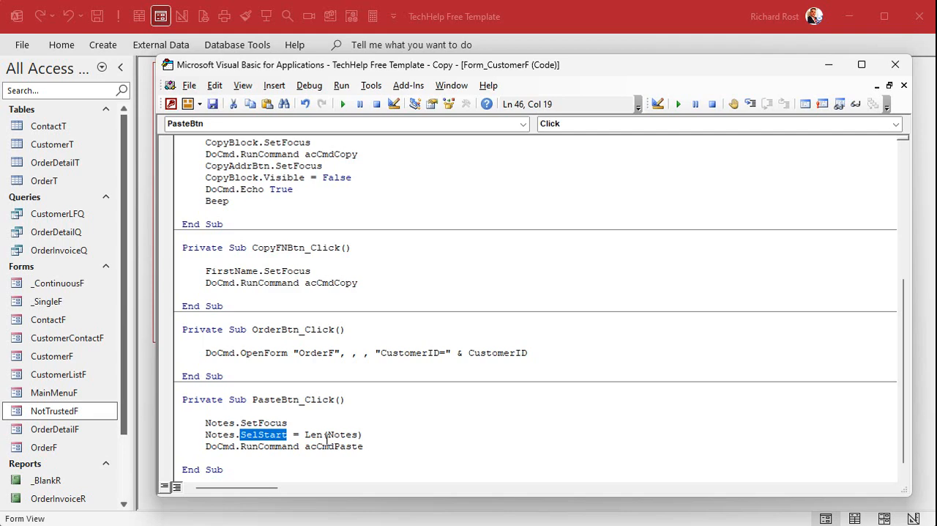
mouse_move(453, 309)
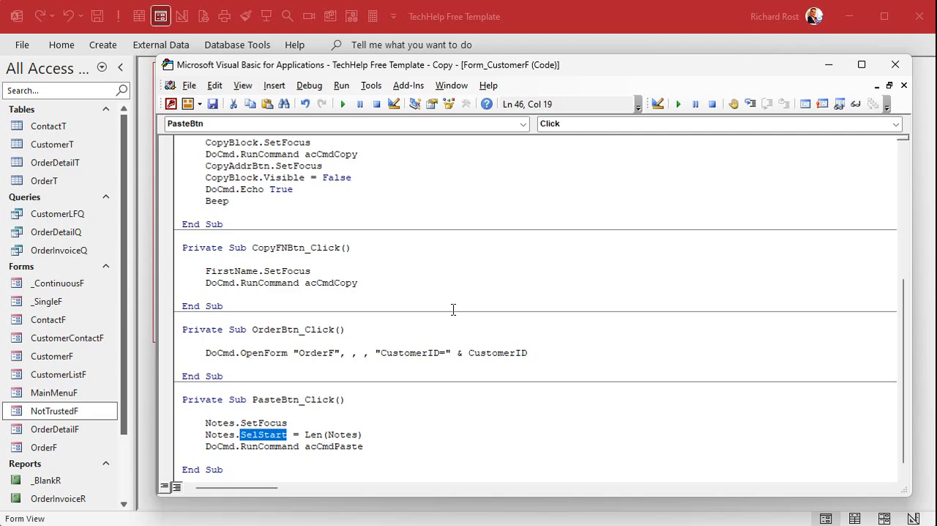
click(309, 85)
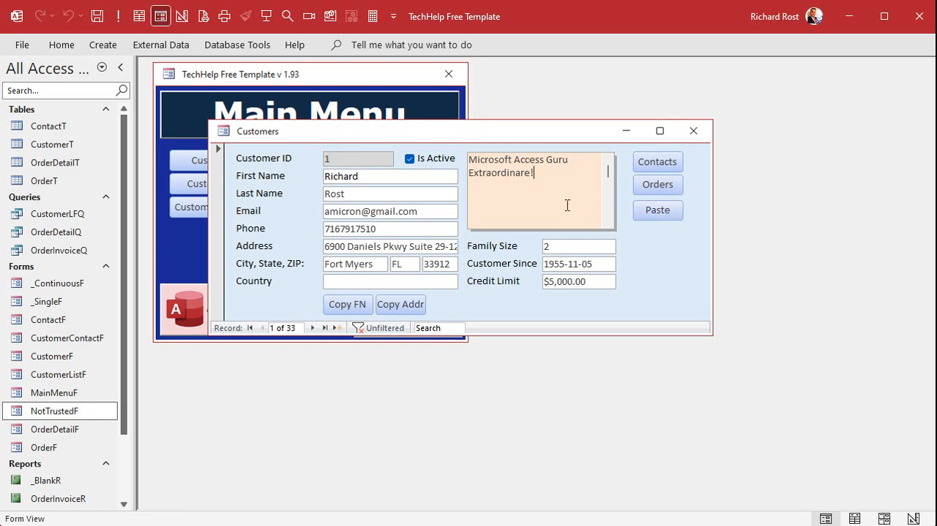
- Paste the copied name and address after the Notes text and start it on a new line
click(656, 210)
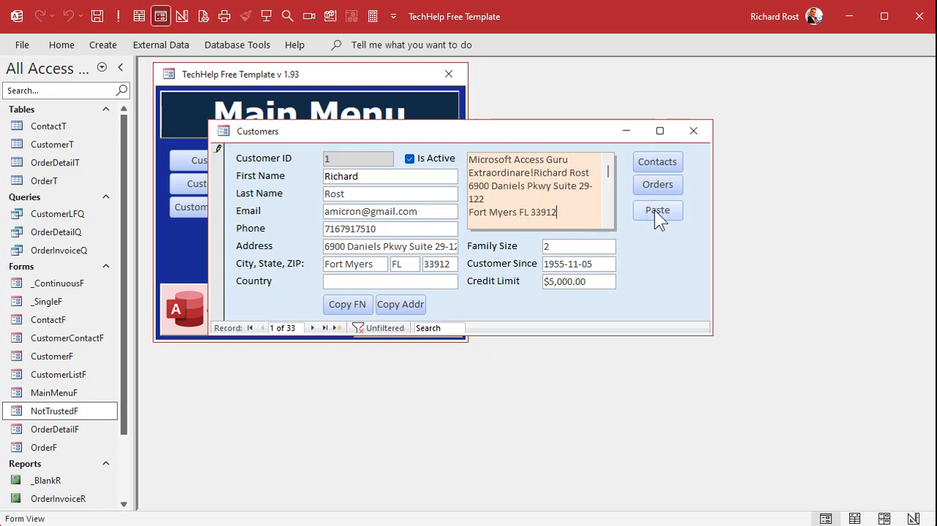
click(656, 210)
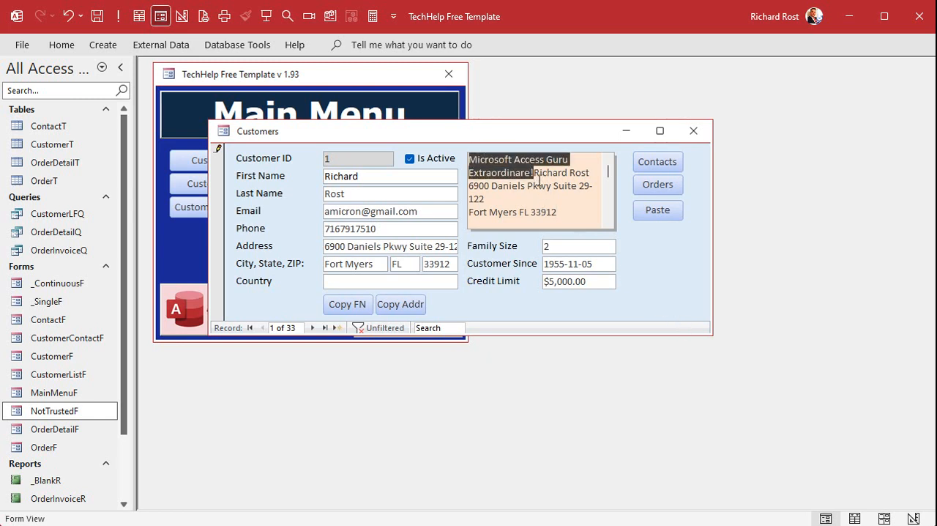
click(557, 198)
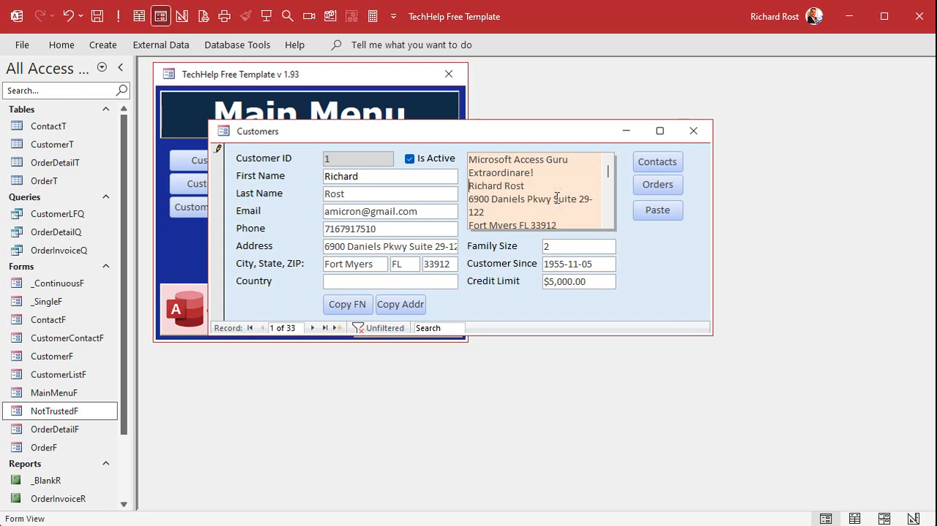
mouse_move(551, 383)
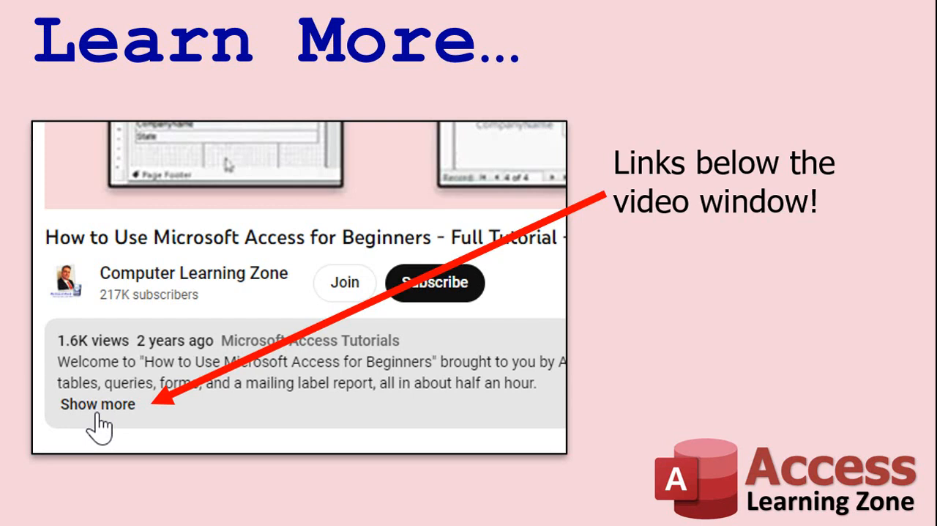
mouse_move(158, 454)
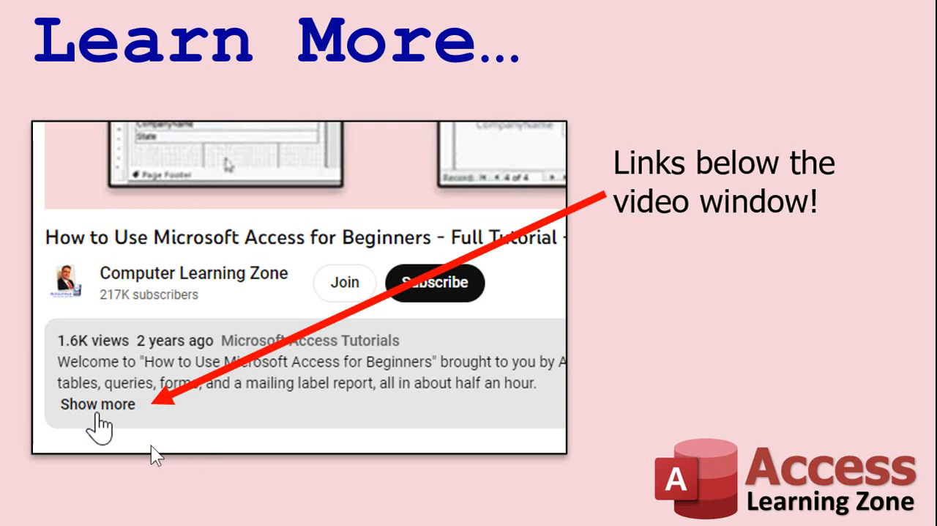
mouse_move(263, 354)
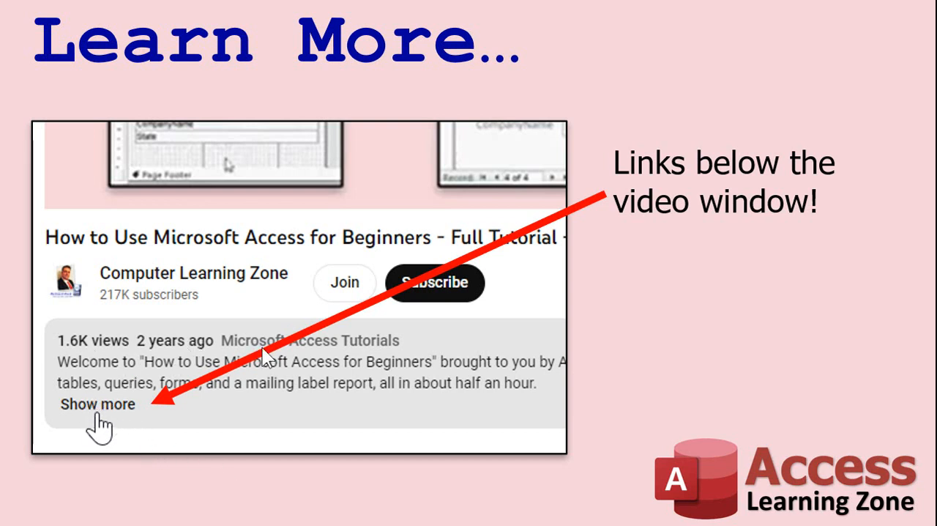
mouse_move(208, 139)
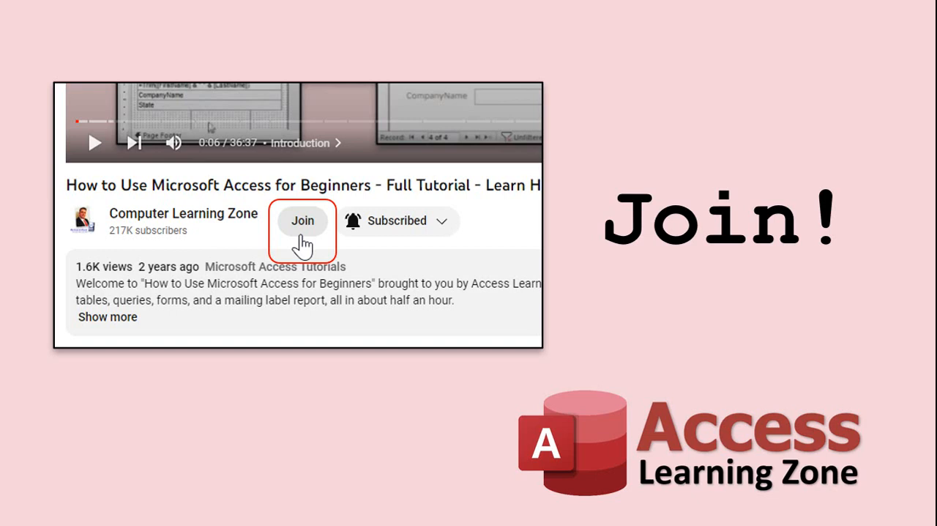
click(302, 219)
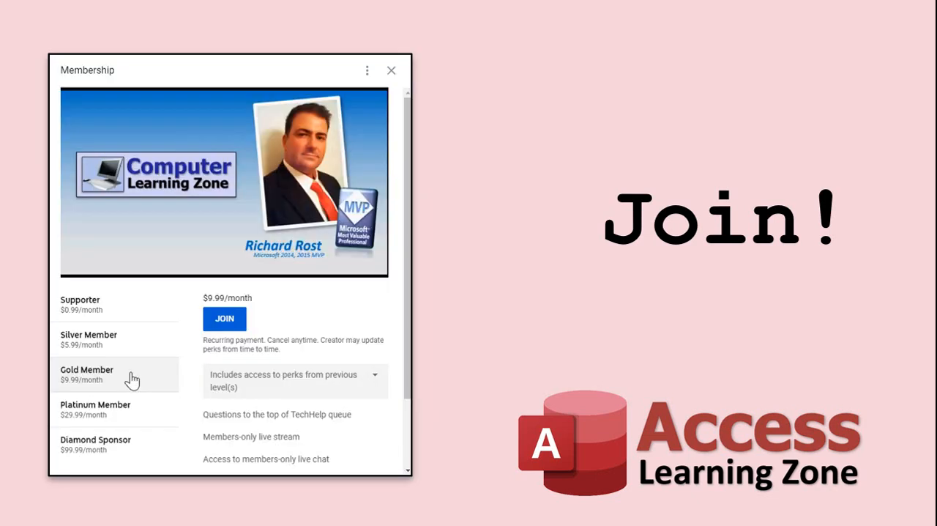